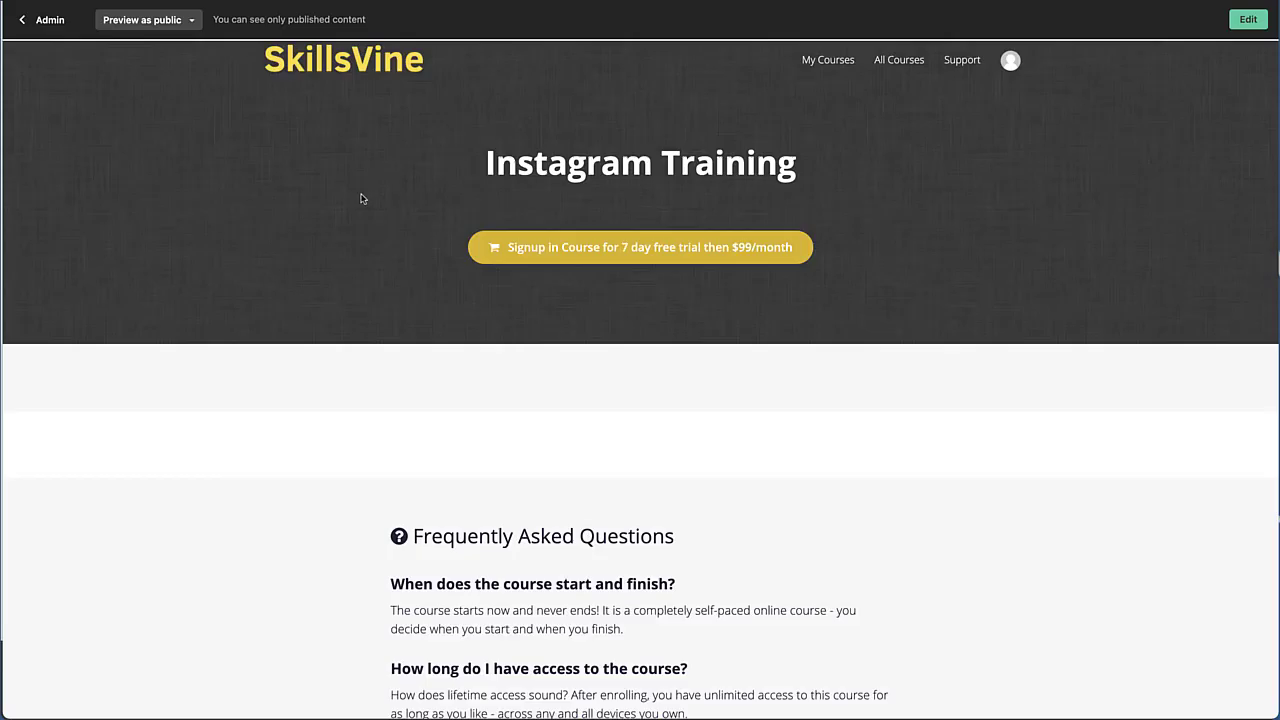
{"action": "mouse_move", "coordinate": [596, 248]}
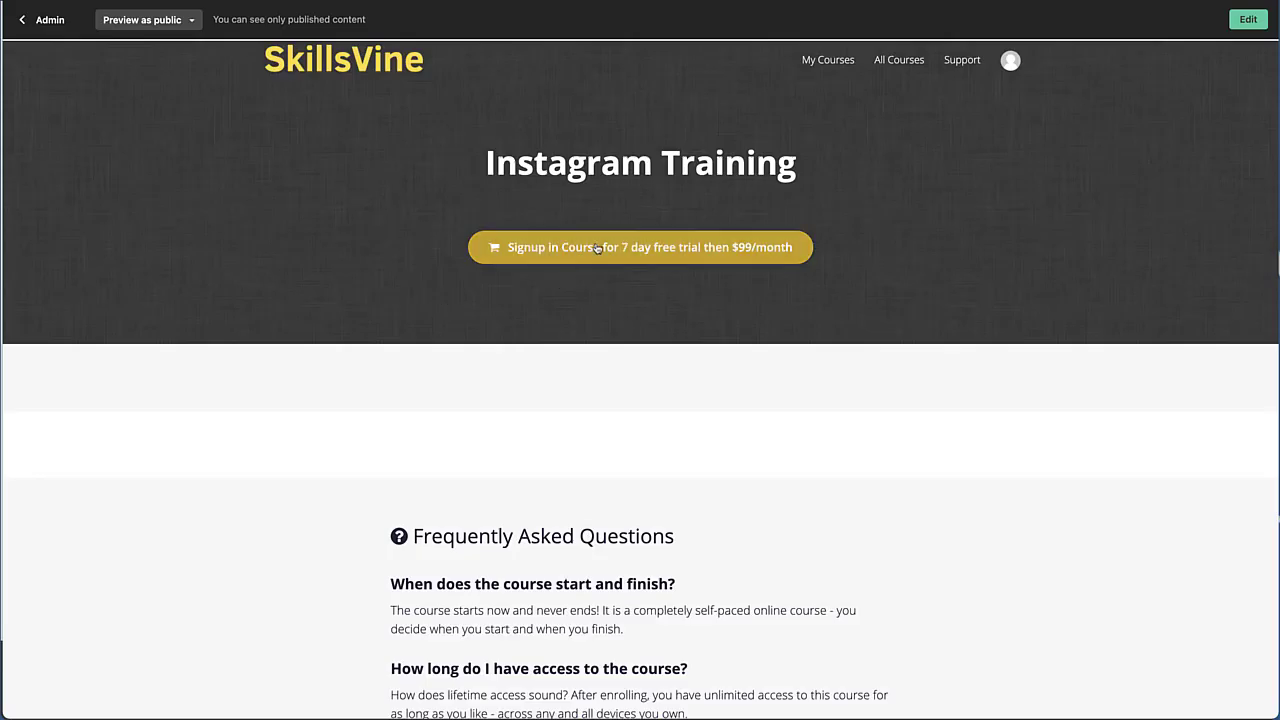
Reach the Instagram Training checkout showing a 7-day free trial then $99/month.
{"action": "left_click", "coordinate": [640, 248]}
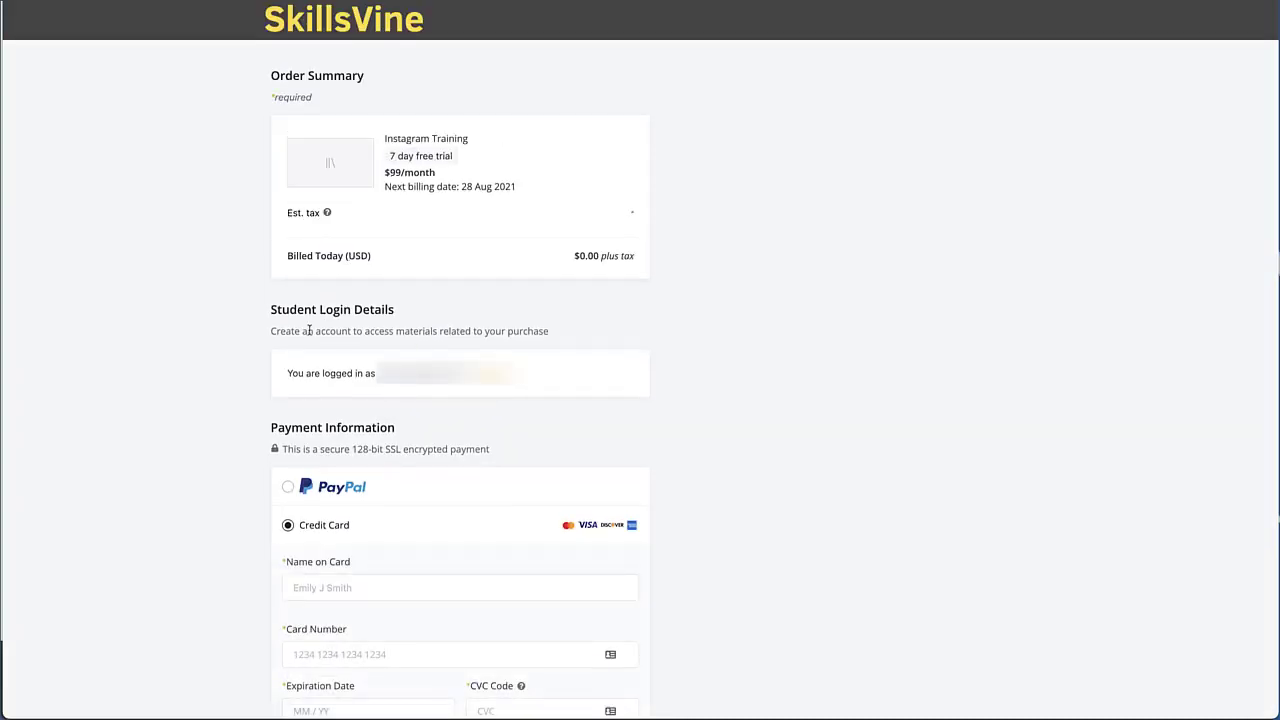
{"action": "scroll", "scroll_direction": "down", "scroll_amount": 3}
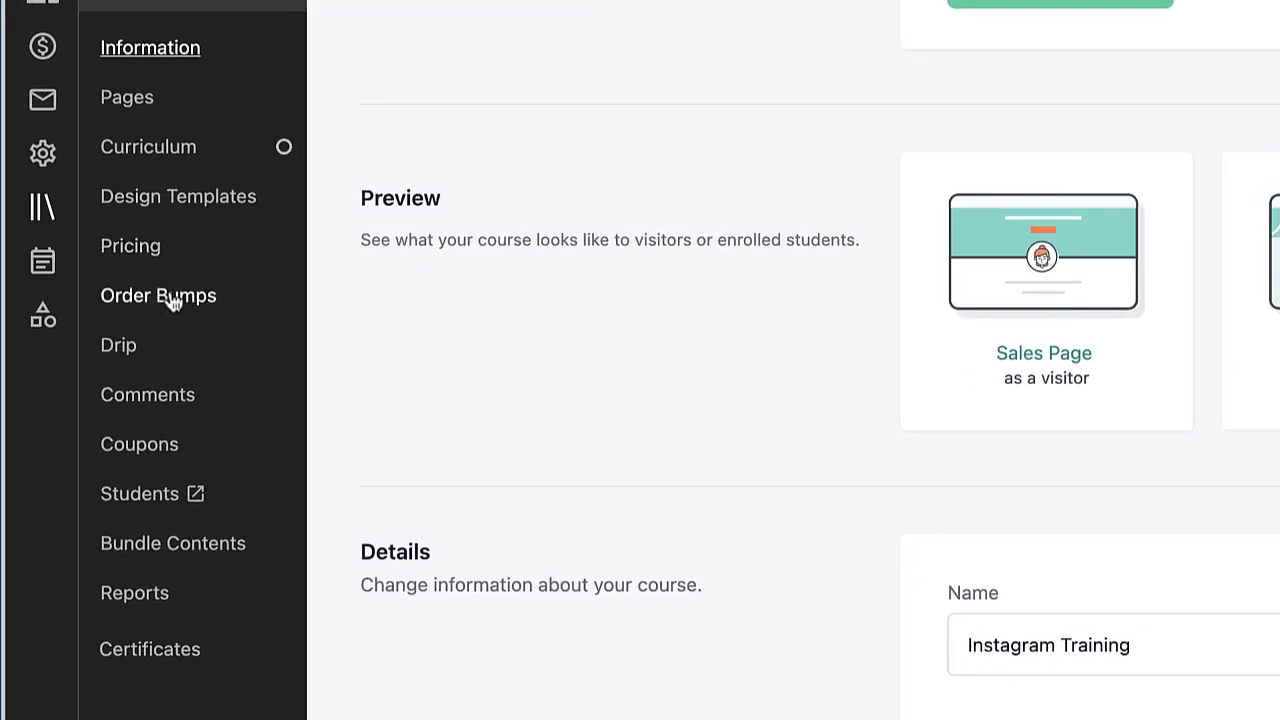
Show the Order Bumps section for the Instagram Training course.
{"action": "left_click", "coordinate": [156, 296]}
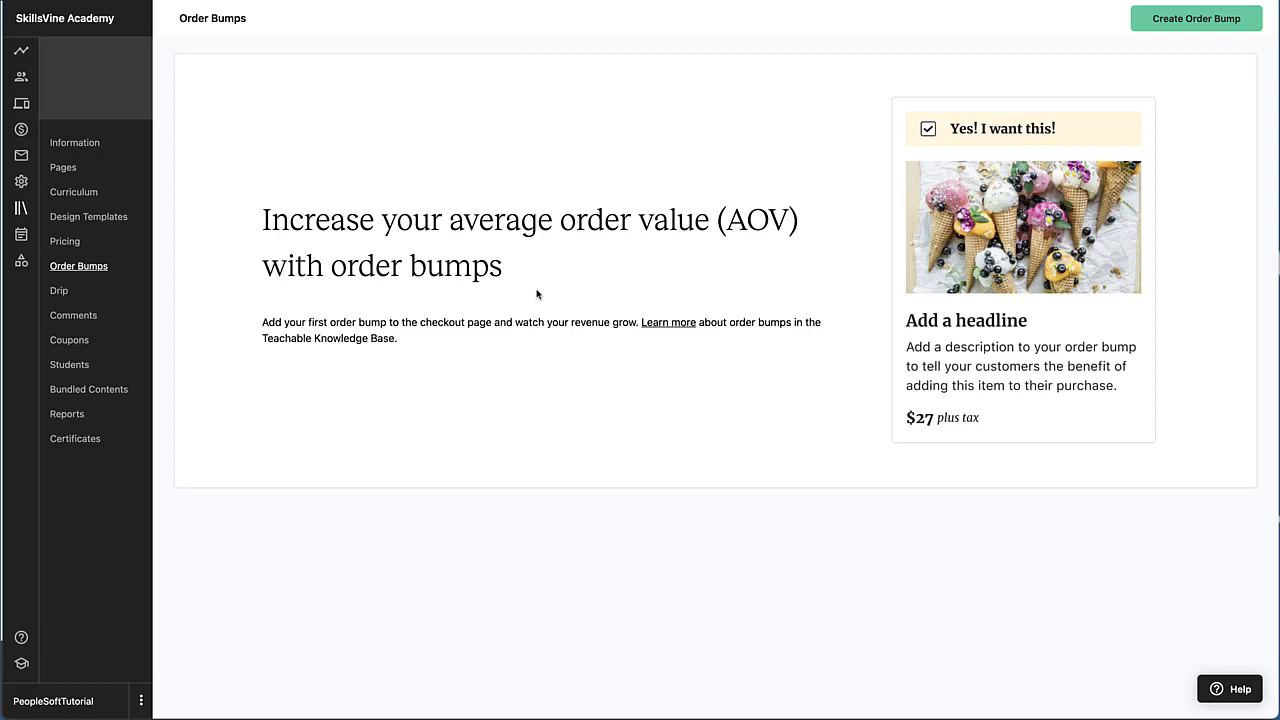
{"action": "mouse_move", "coordinate": [1044, 136]}
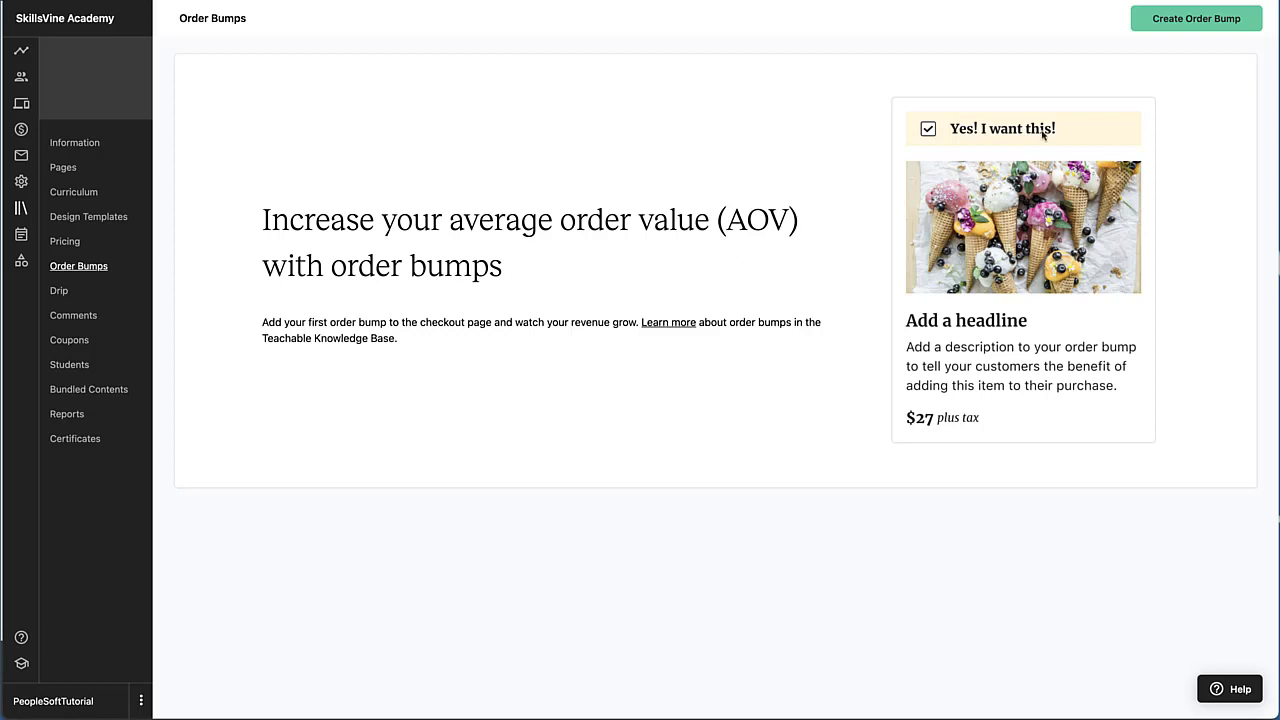
Start a new order bump with the test 7-day free trial plan as main product.
{"action": "left_click", "coordinate": [1196, 18]}
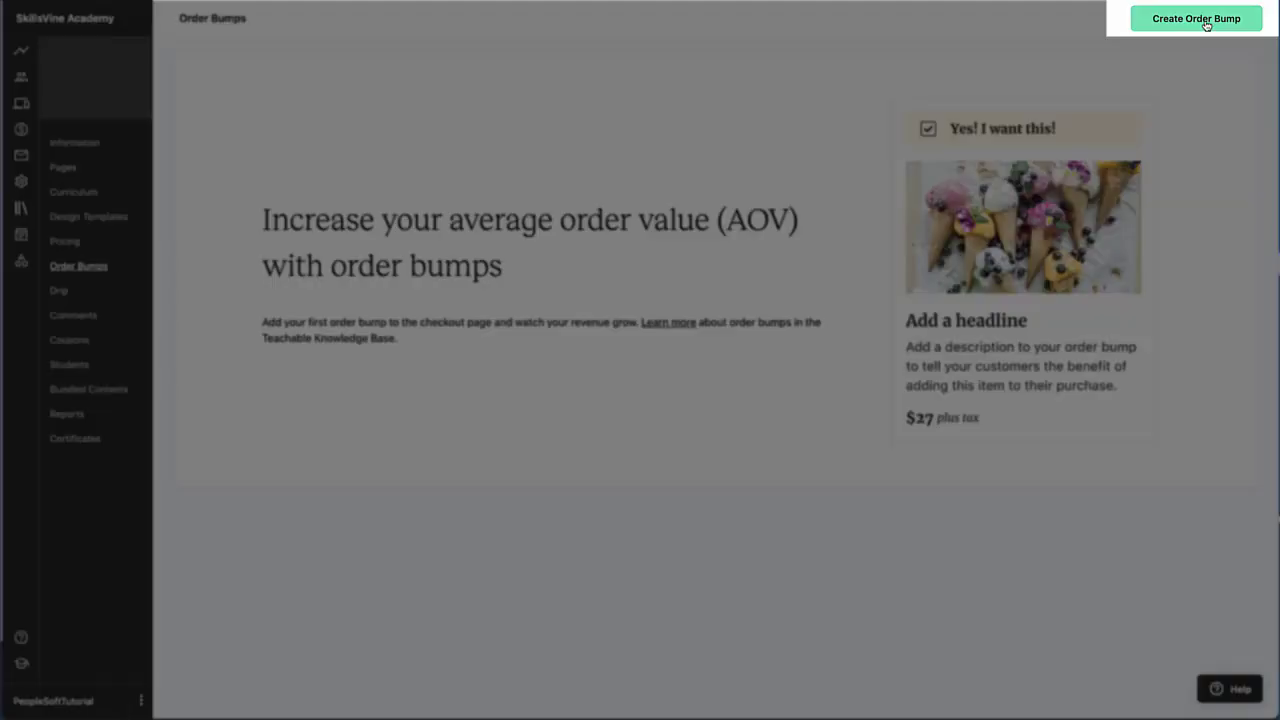
{"action": "left_click", "coordinate": [1196, 18]}
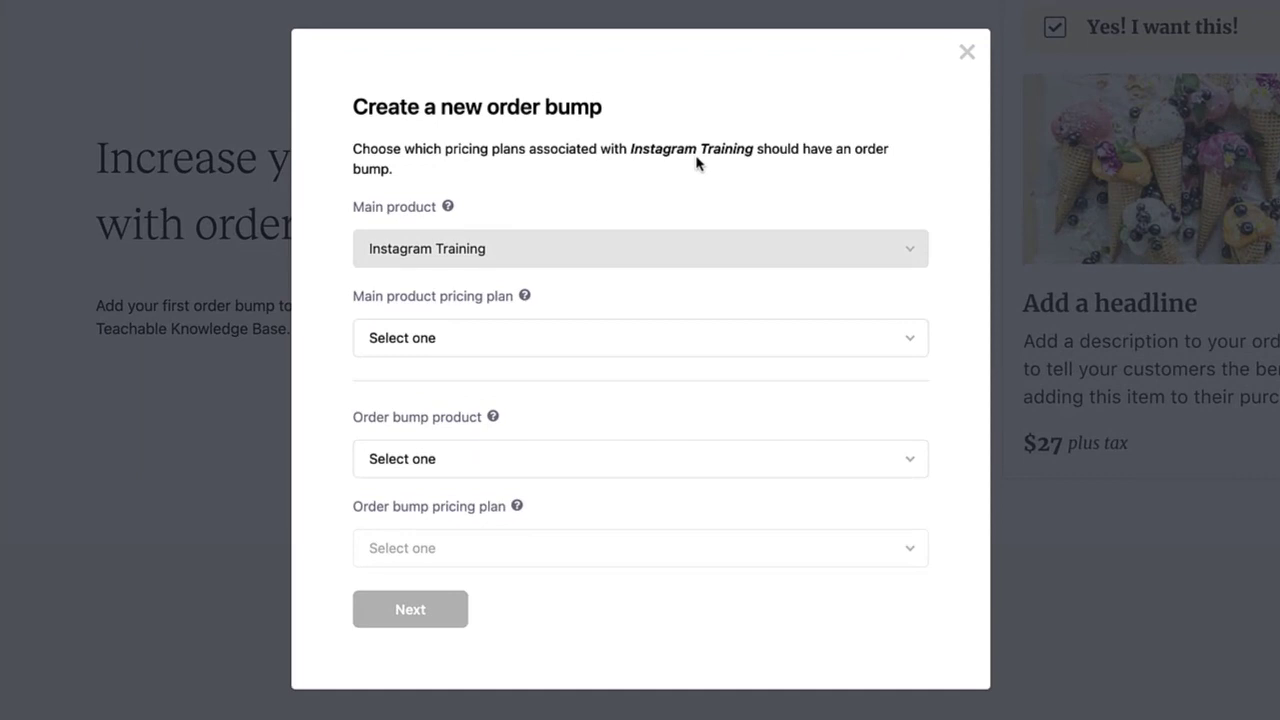
{"action": "mouse_move", "coordinate": [560, 264]}
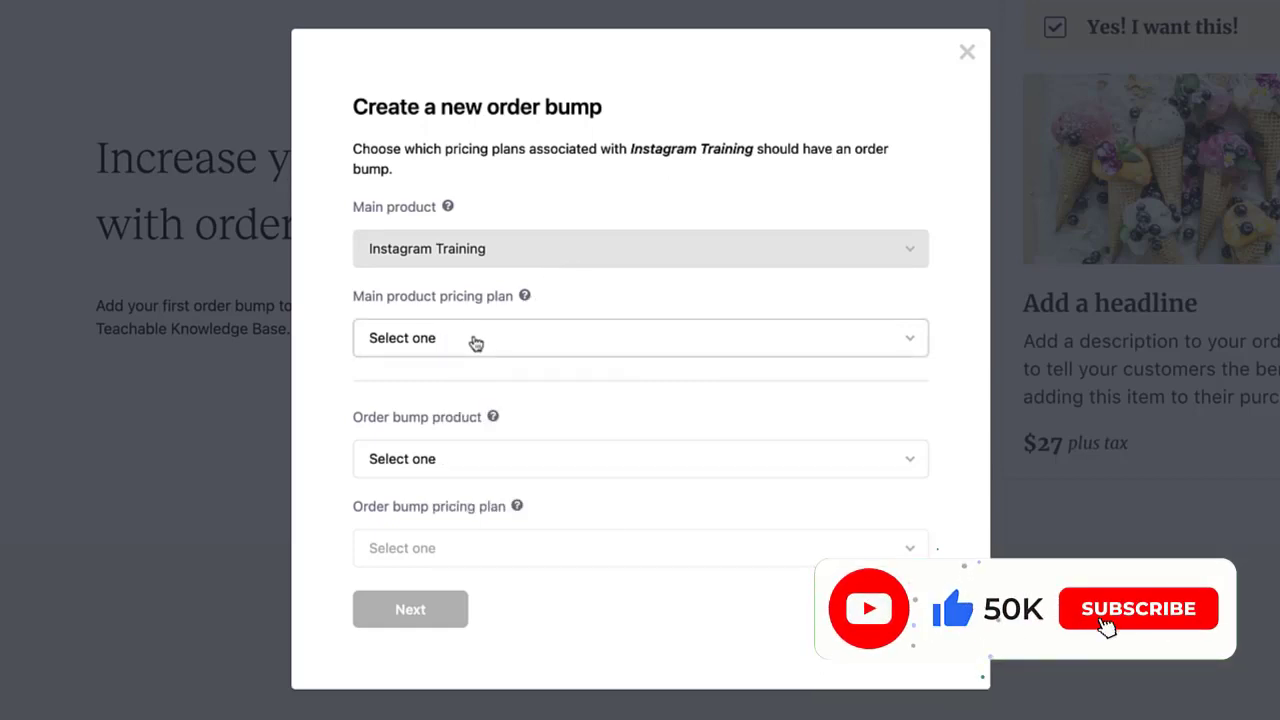
{"action": "left_click", "coordinate": [640, 336]}
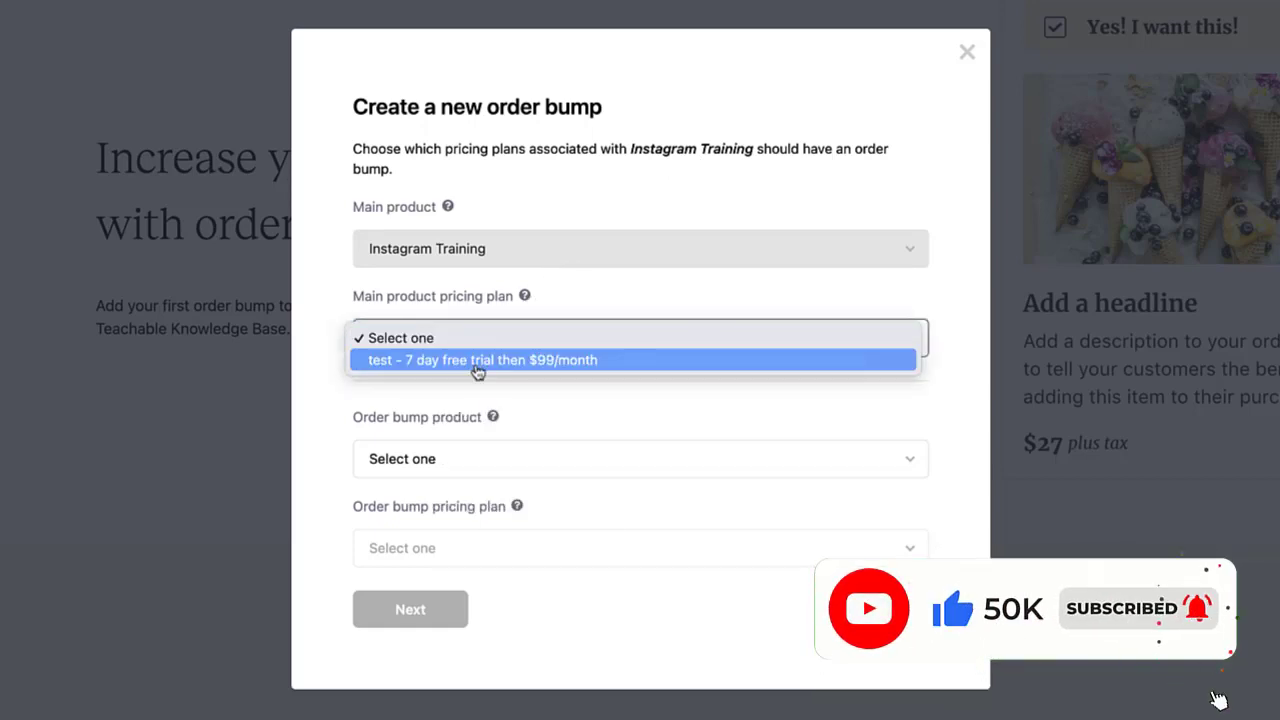
{"action": "left_click", "coordinate": [480, 360]}
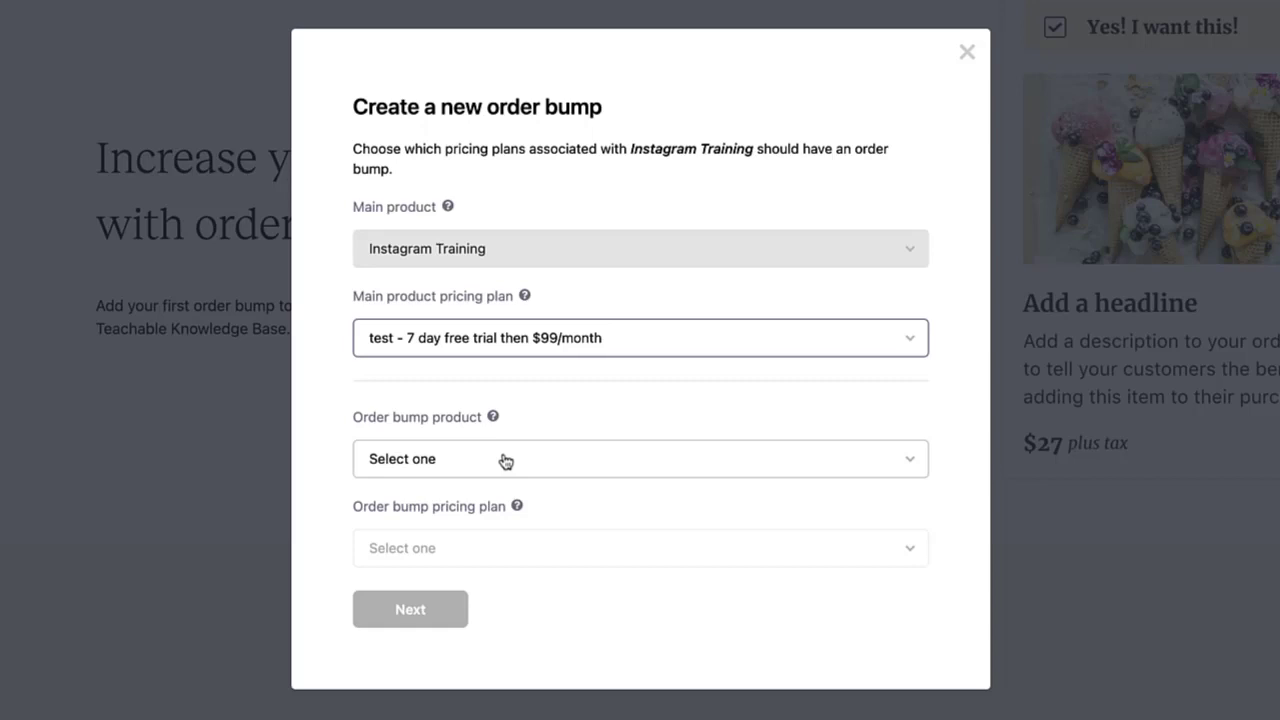
Choose Instagram Templates (DEMO) as the bump product at the $49 plan.
{"action": "left_click", "coordinate": [640, 458]}
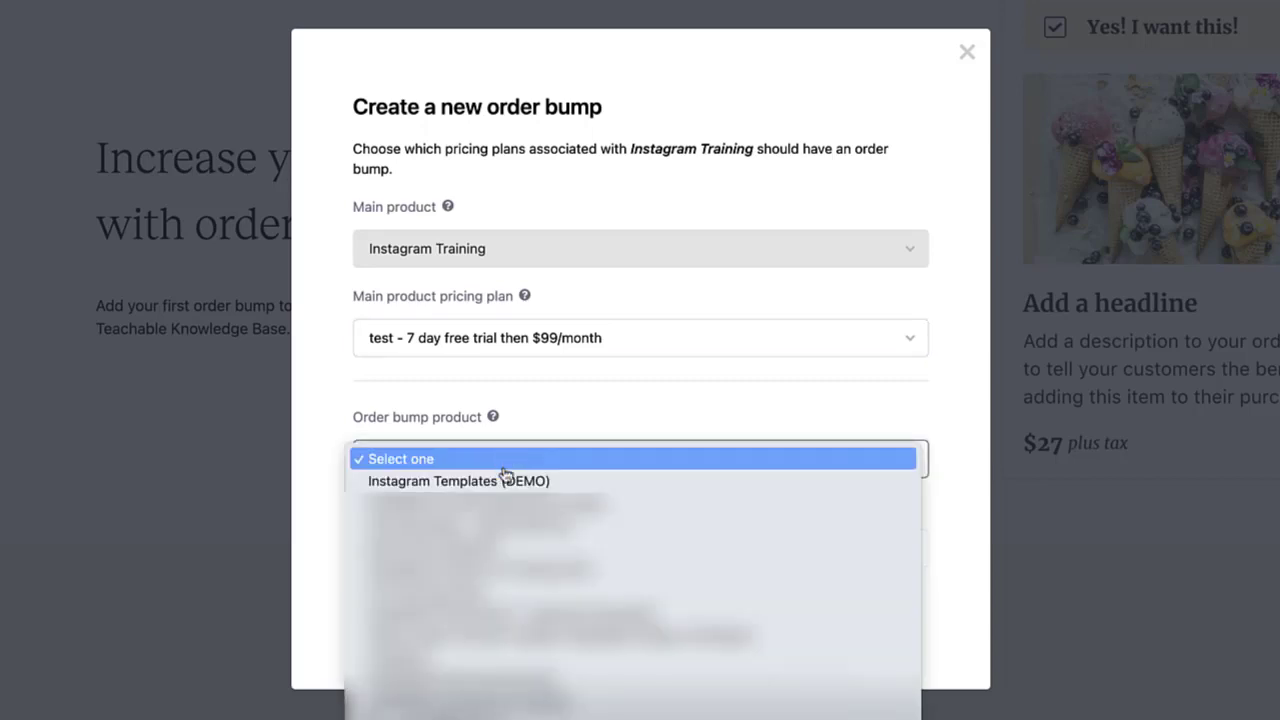
{"action": "left_click", "coordinate": [460, 480]}
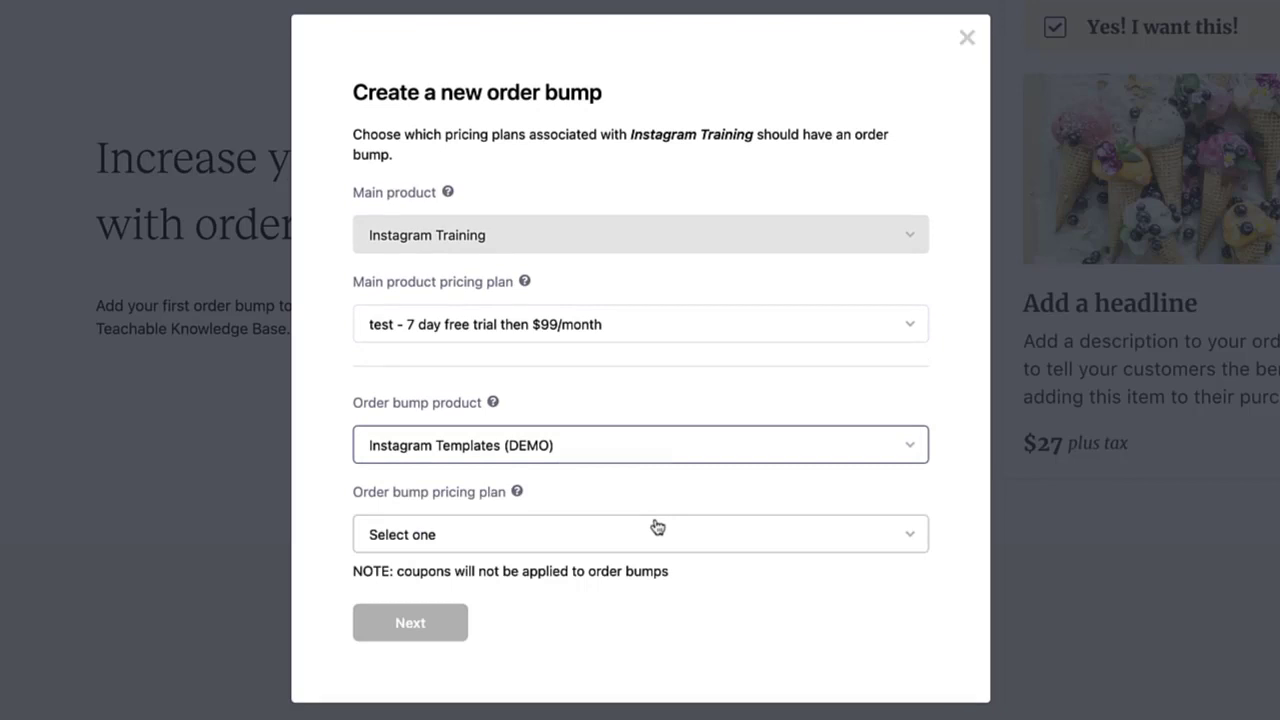
{"action": "left_click", "coordinate": [640, 532]}
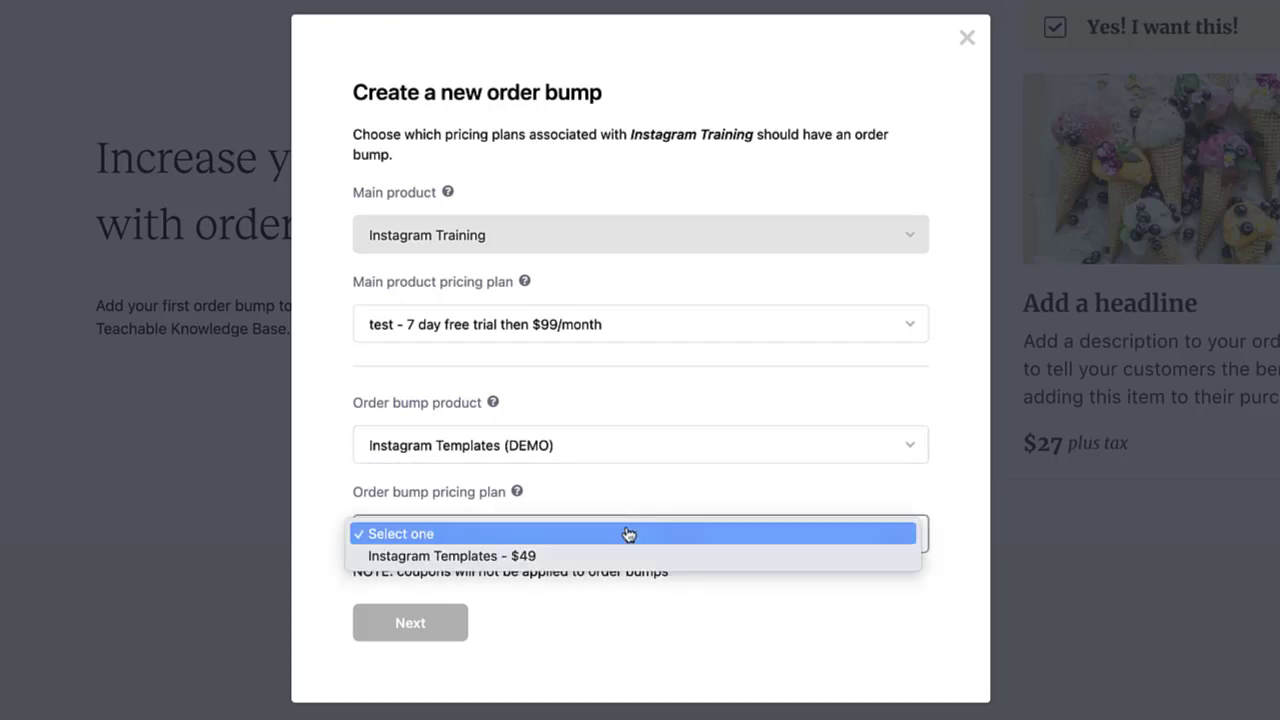
{"action": "mouse_move", "coordinate": [570, 556]}
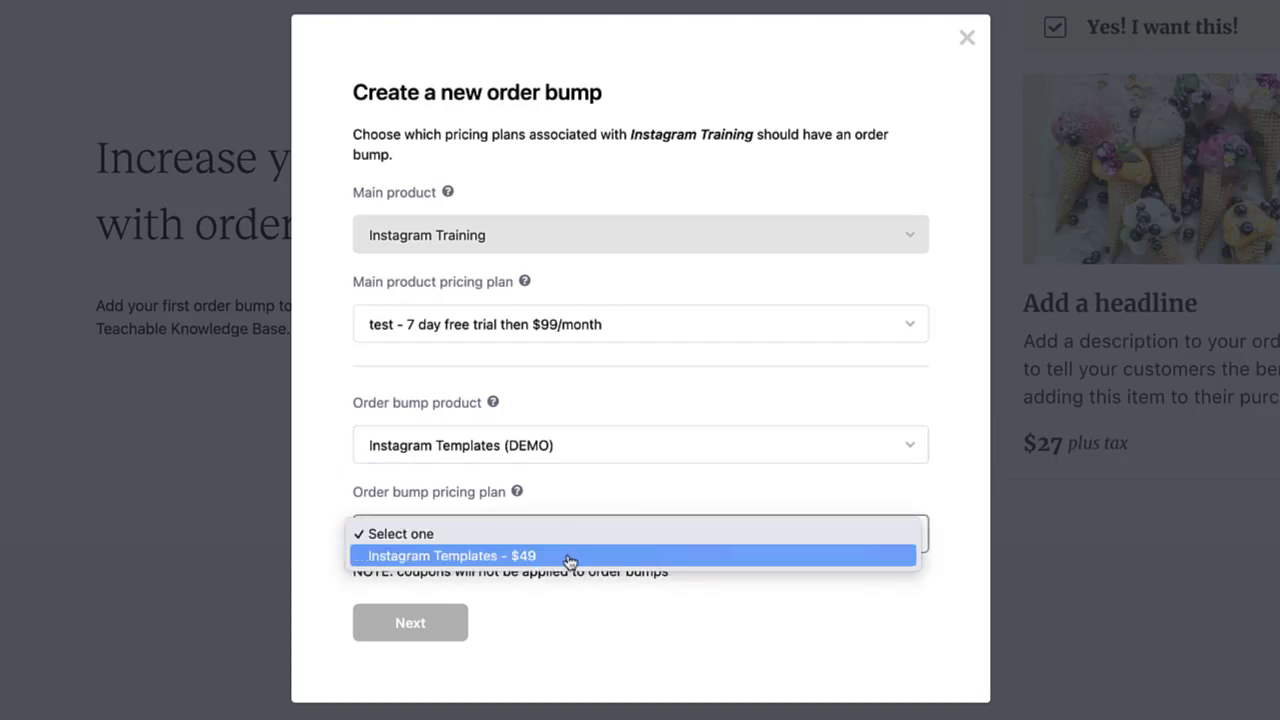
{"action": "left_click", "coordinate": [452, 556]}
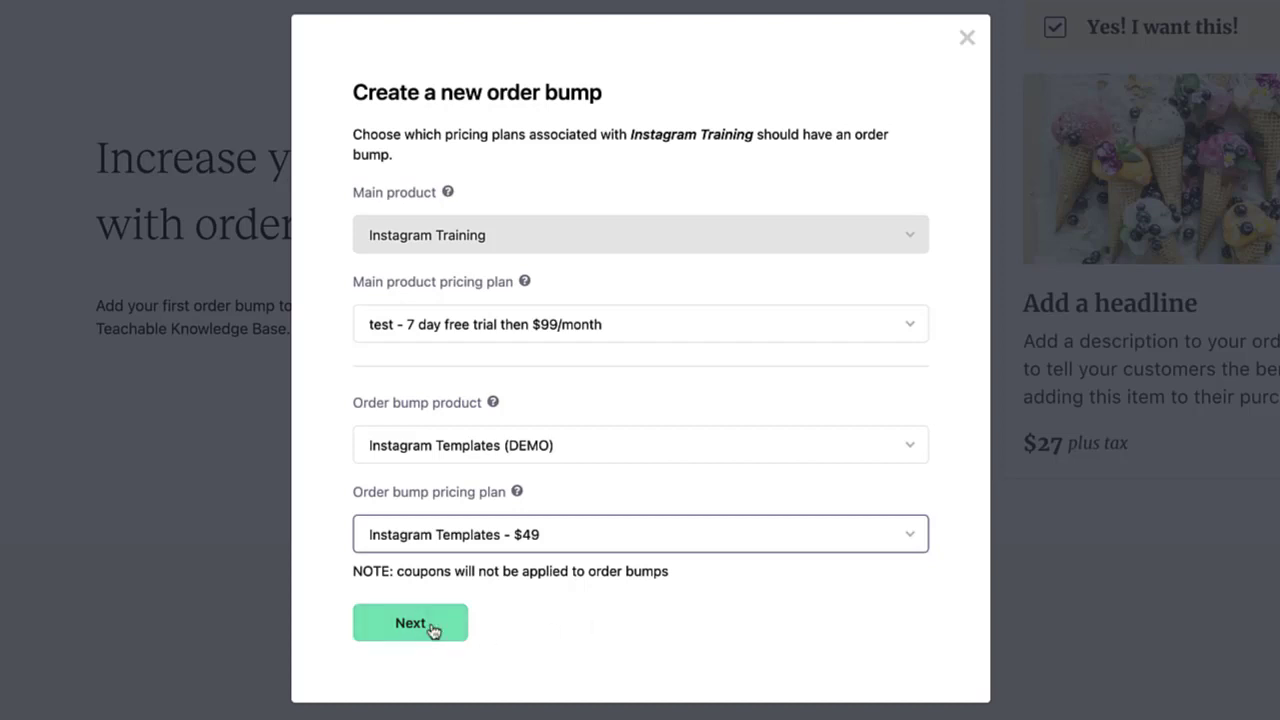
Set the bump sale price to $29 with the $49 original shown struck through.
{"action": "left_click", "coordinate": [410, 622]}
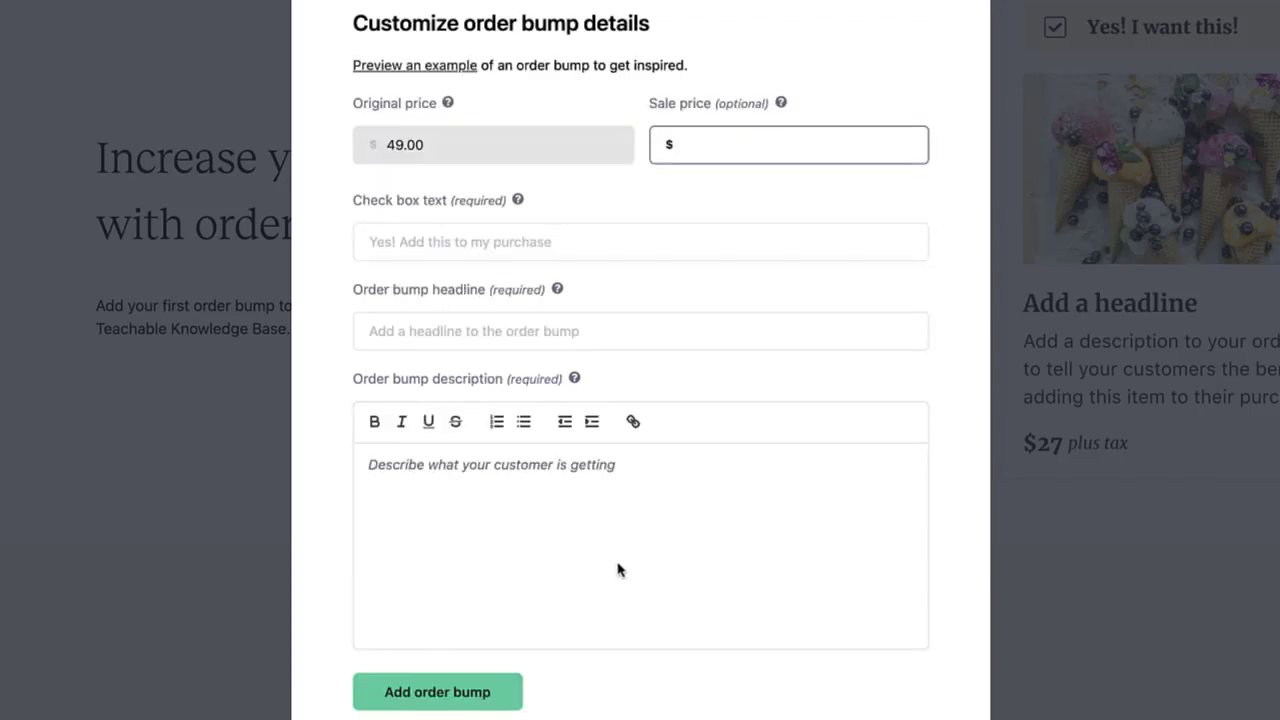
{"action": "left_click", "coordinate": [788, 144]}
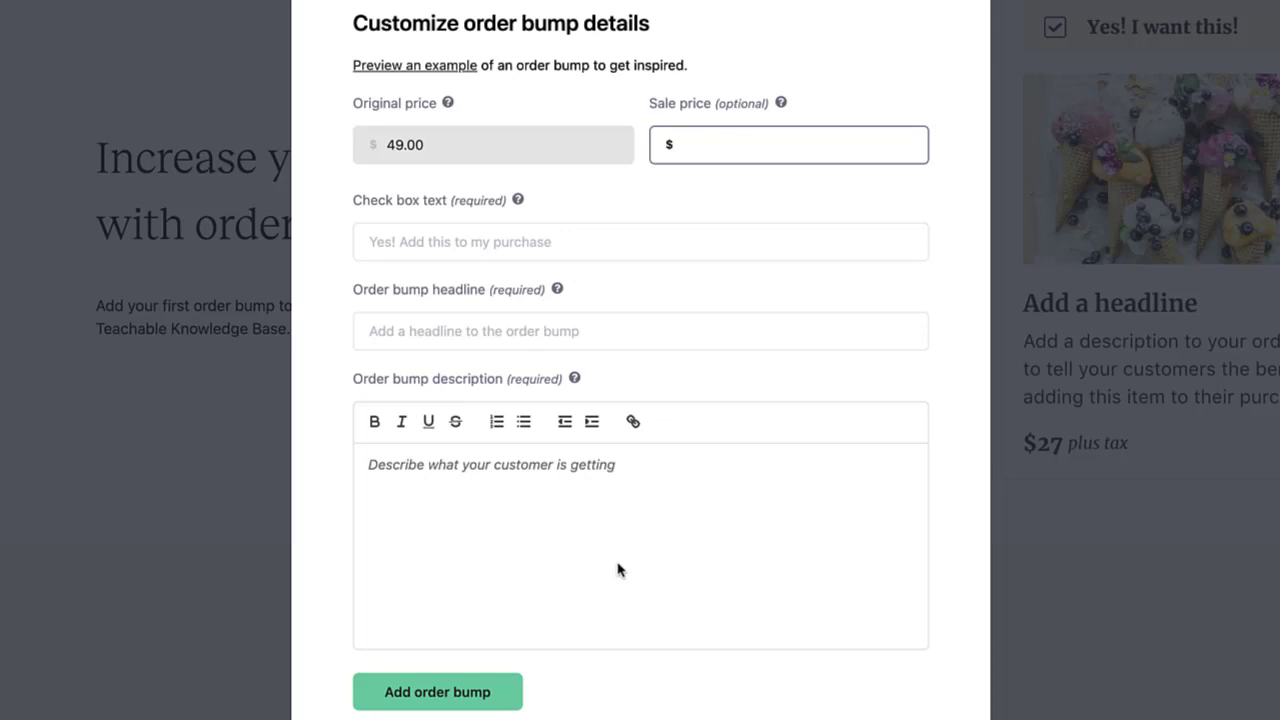
{"action": "mouse_move", "coordinate": [400, 448]}
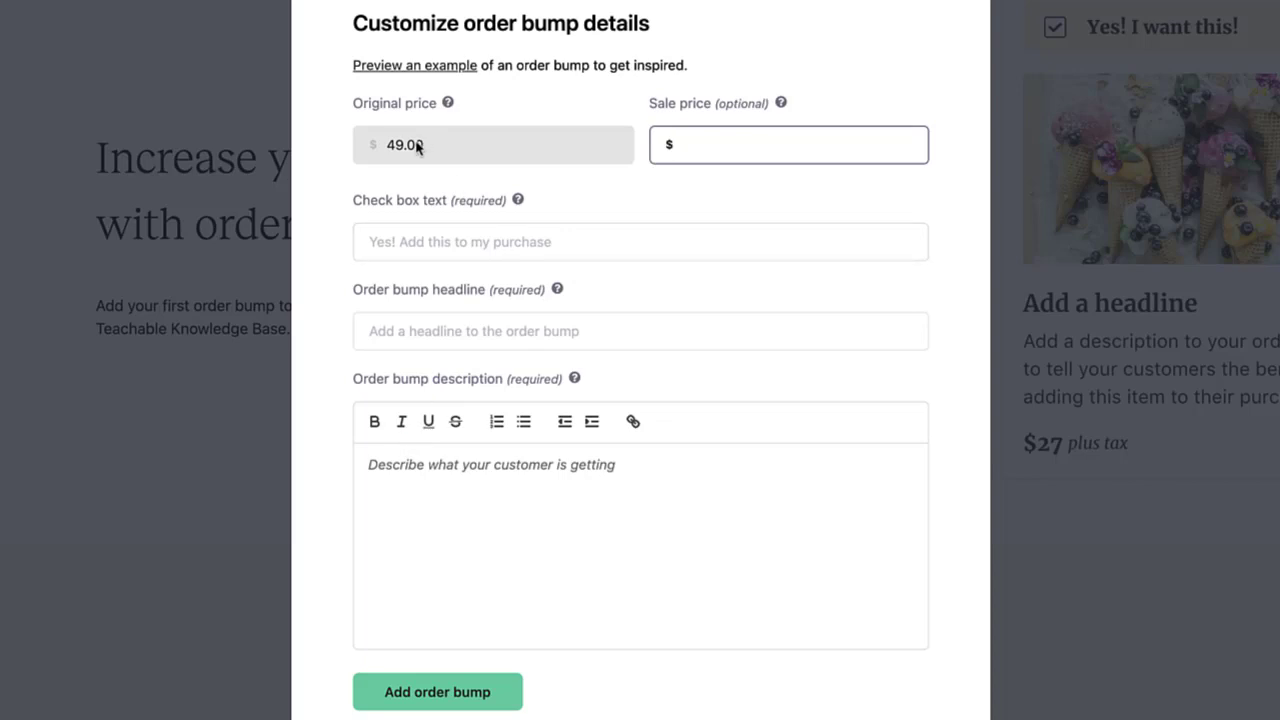
{"action": "mouse_move", "coordinate": [424, 166]}
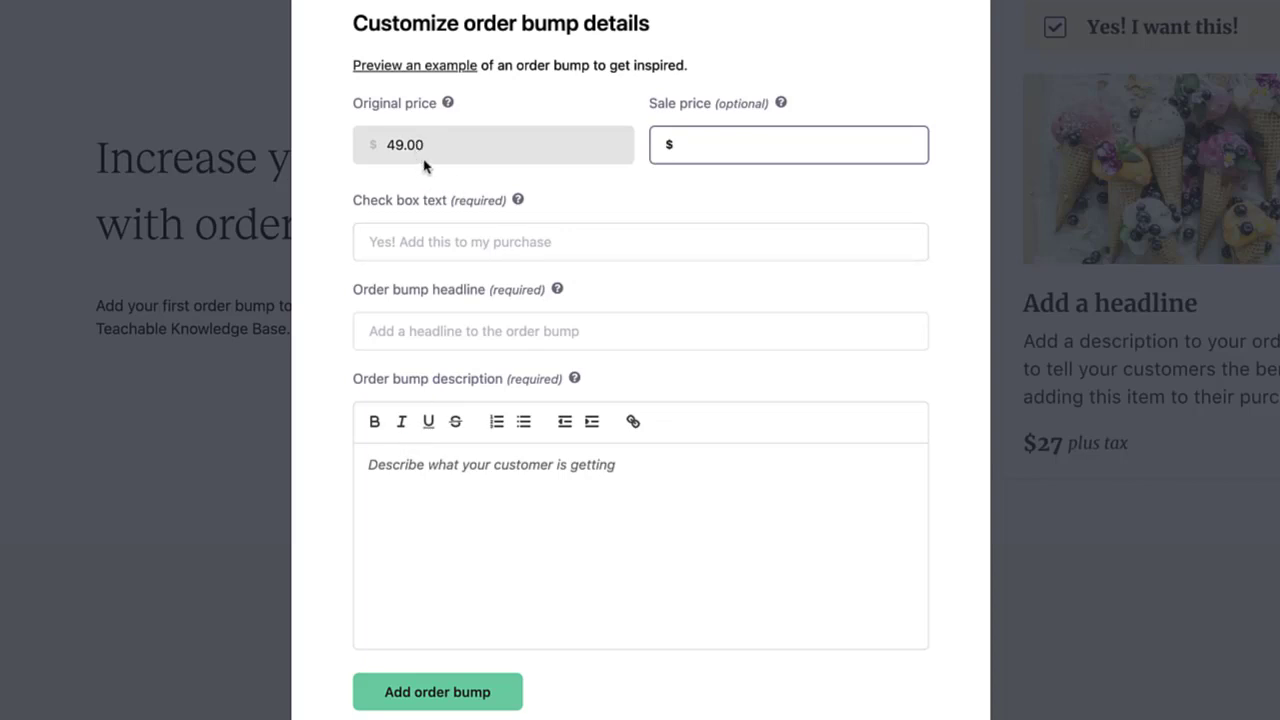
{"action": "mouse_move", "coordinate": [682, 198]}
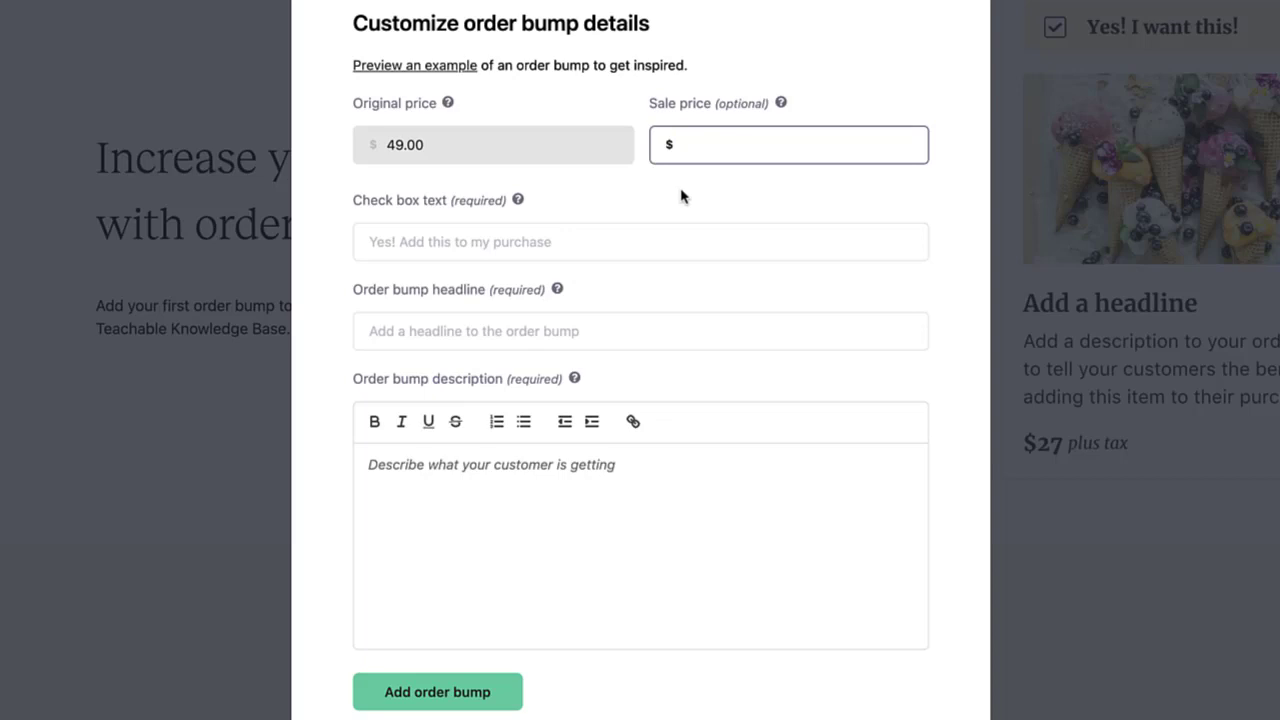
{"action": "type", "text": "29"}
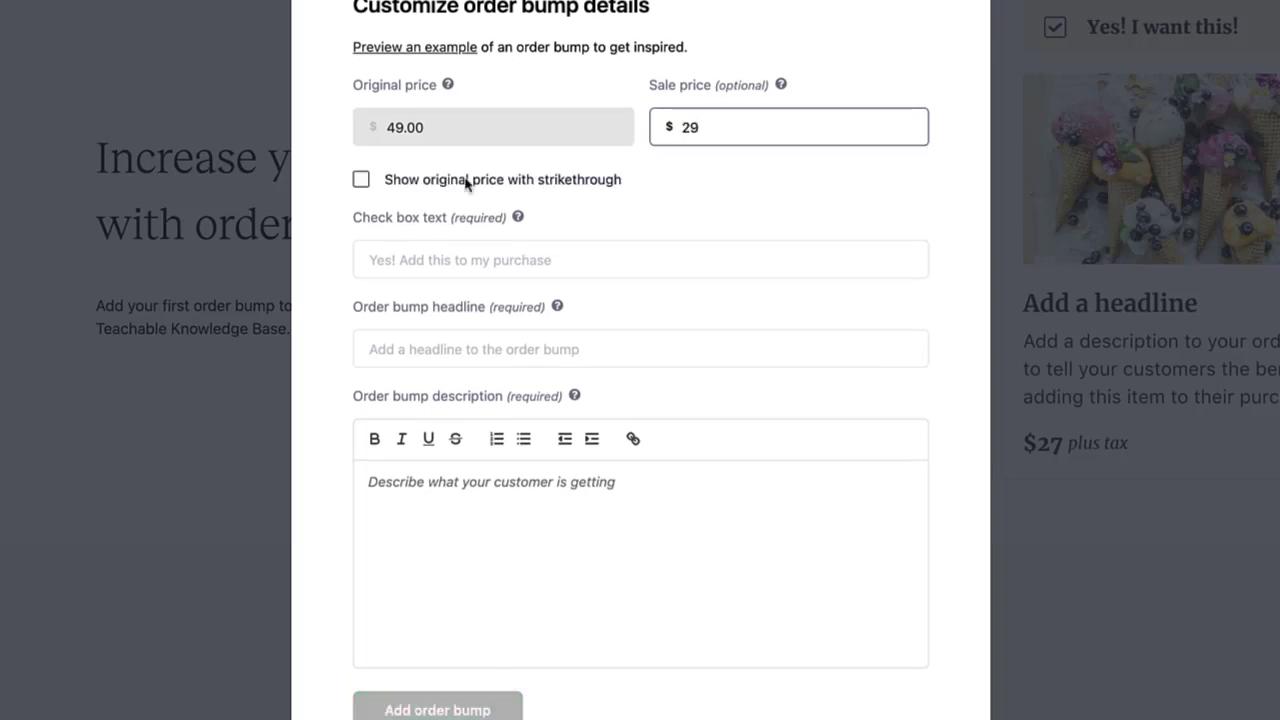
{"action": "mouse_move", "coordinate": [436, 192]}
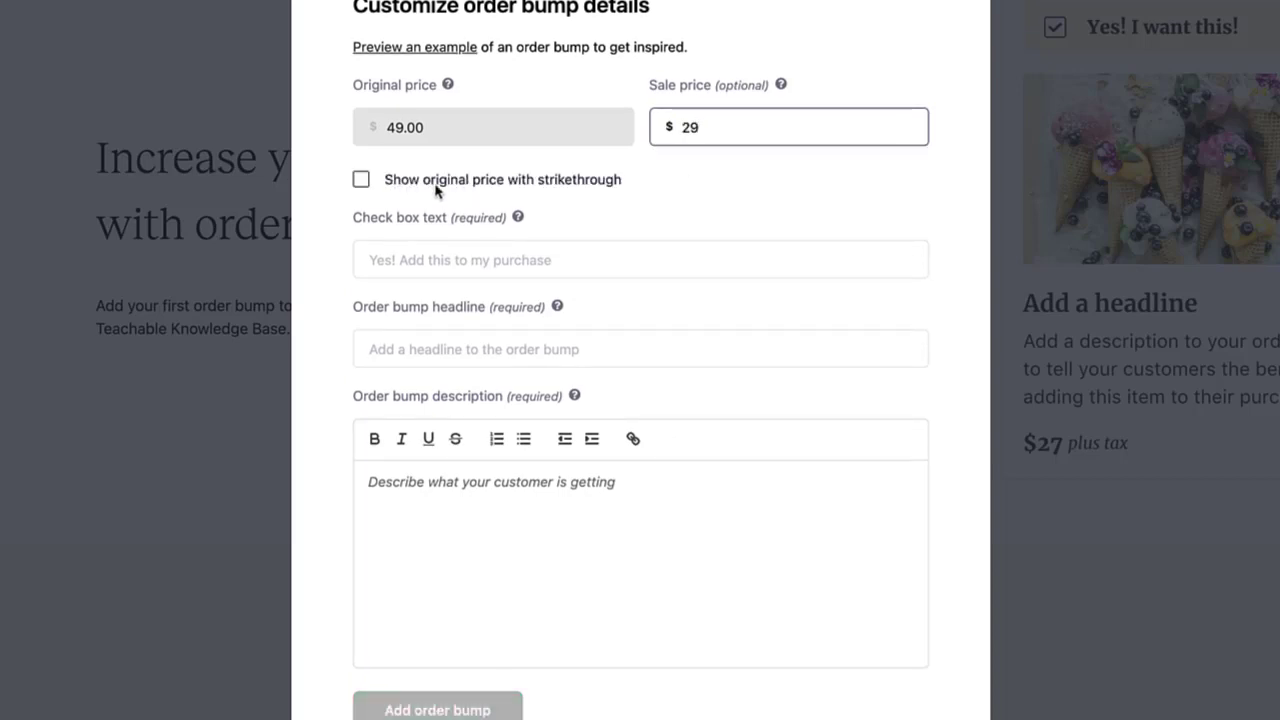
{"action": "mouse_move", "coordinate": [576, 184]}
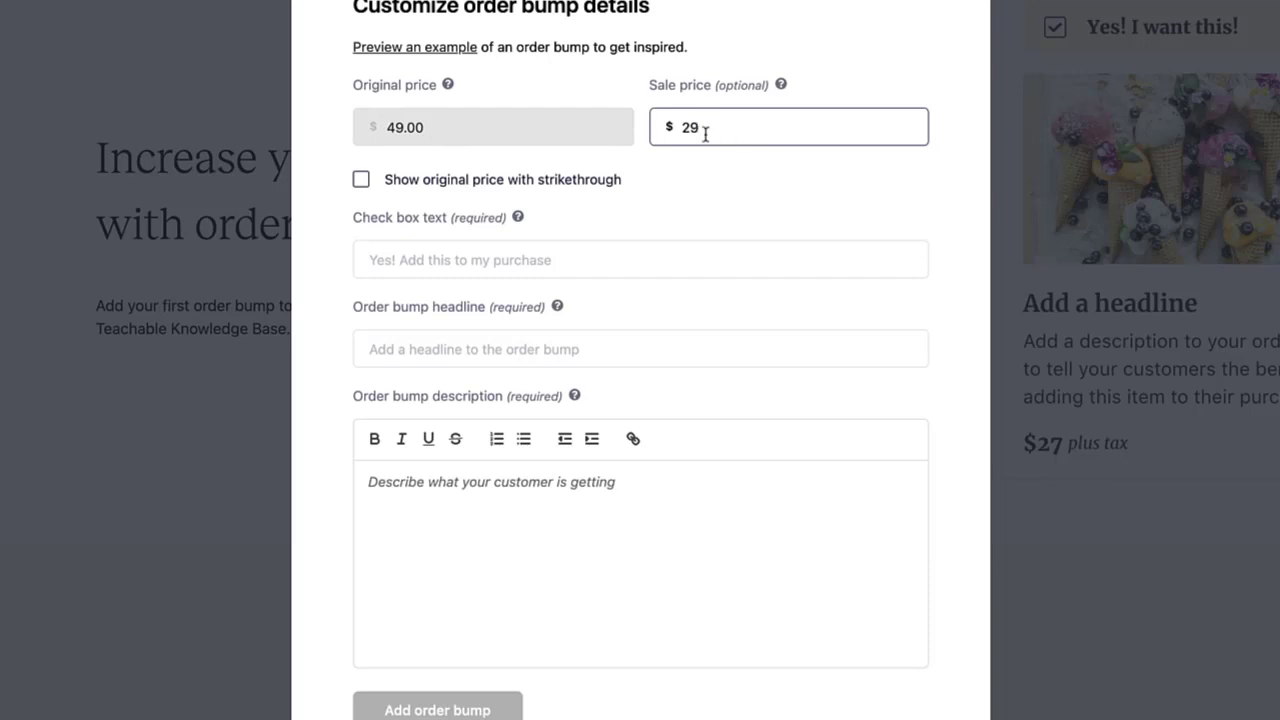
{"action": "left_click", "coordinate": [360, 180]}
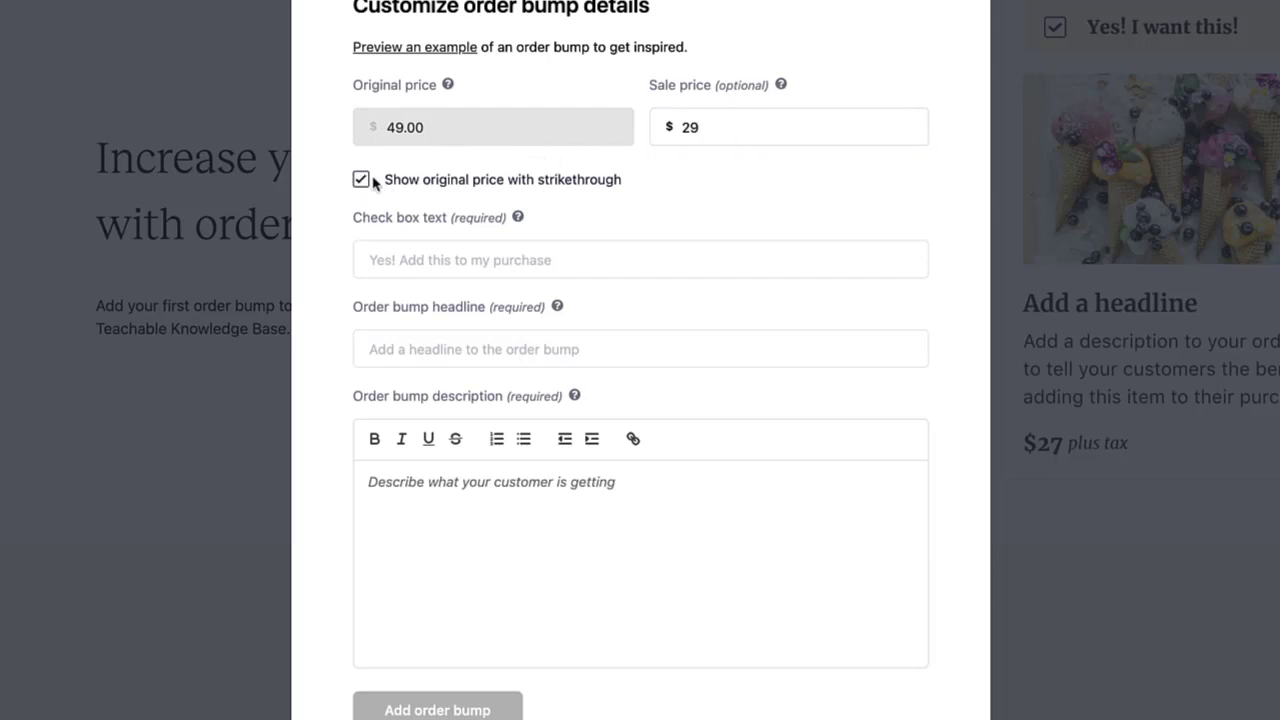
{"action": "left_click", "coordinate": [640, 260]}
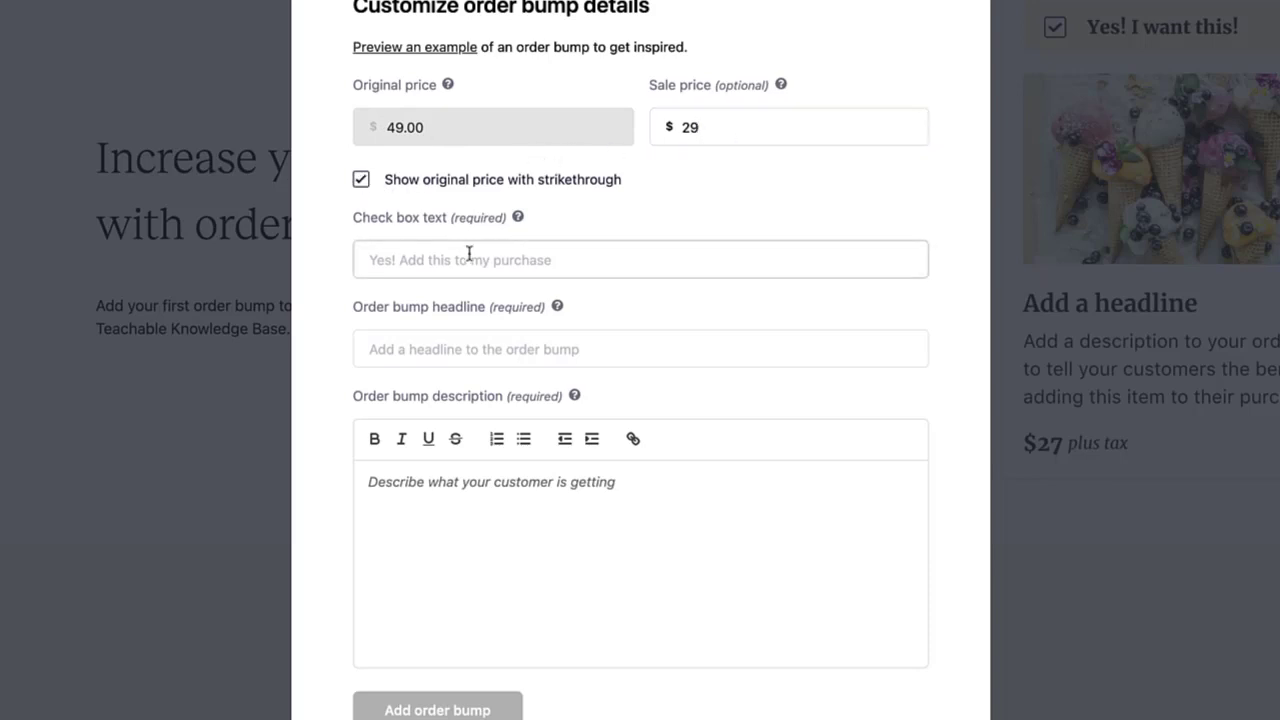
Enter the checkbox text 'YES, Add this' offering the Instagram templates.
{"action": "left_click", "coordinate": [640, 260]}
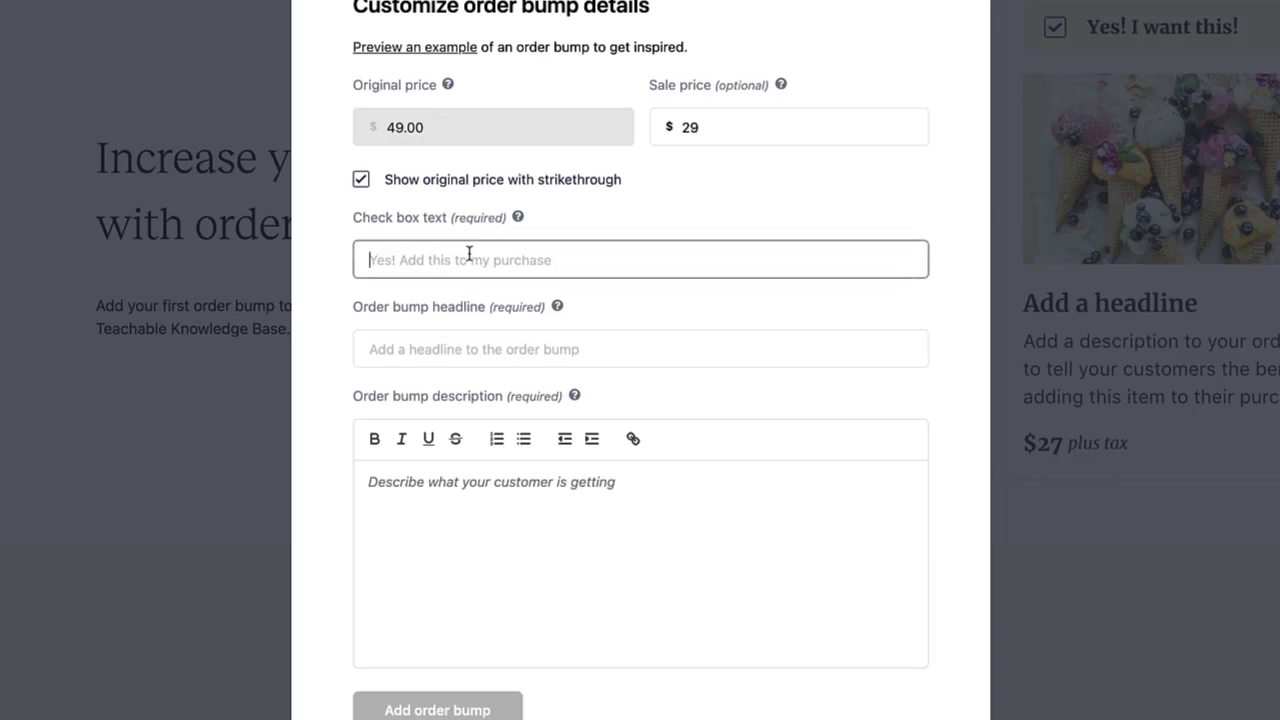
{"action": "type", "text": "YE"}
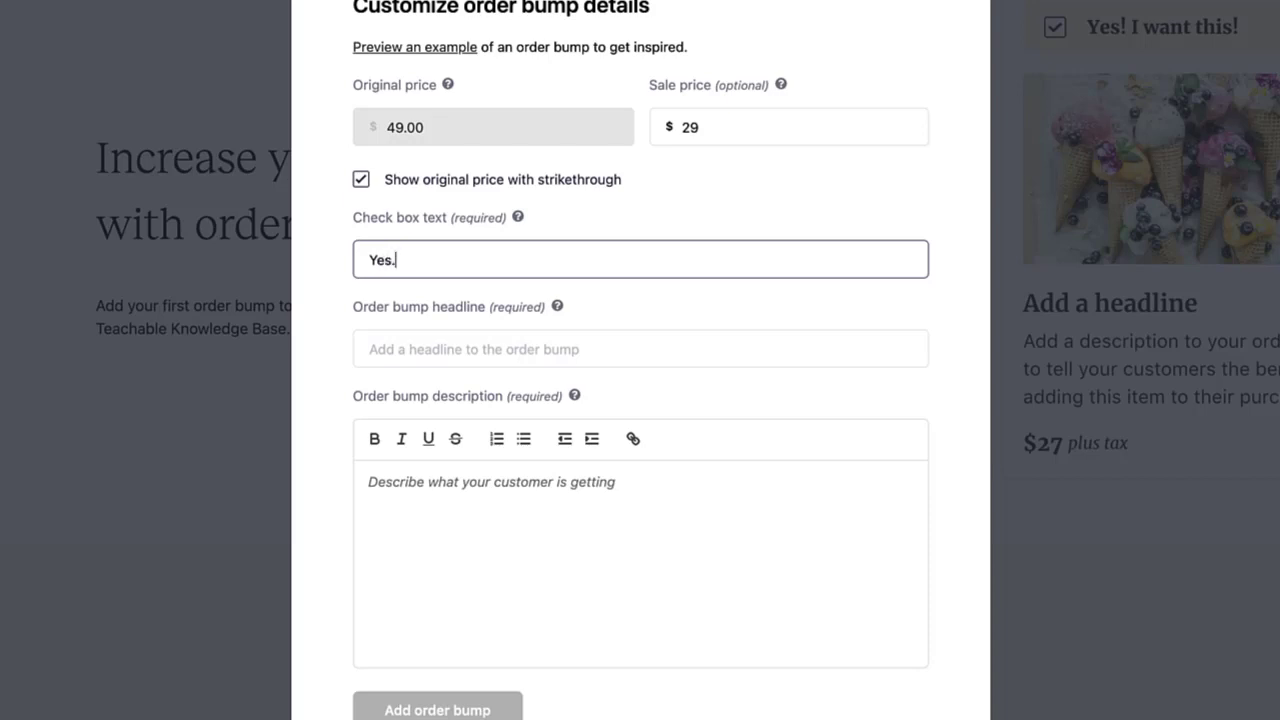
{"action": "type", "text": "Add this to my order."}
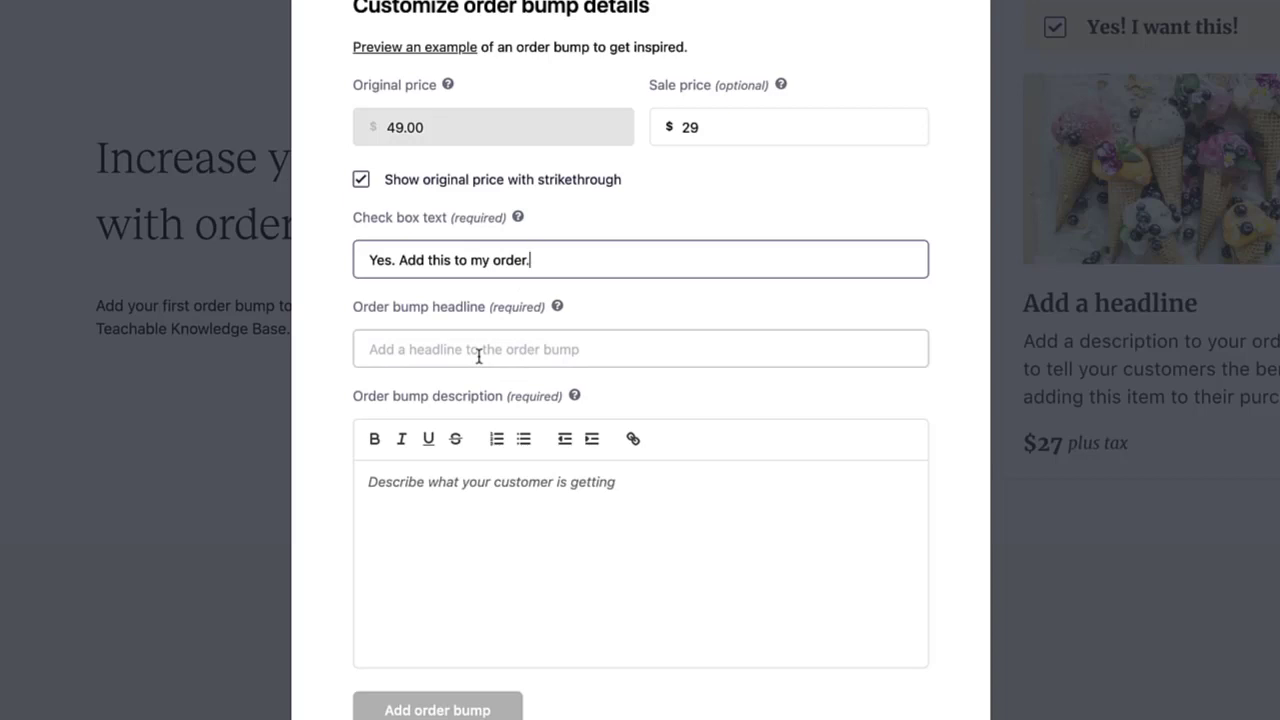
{"action": "type", "text": "Instagram Te"}
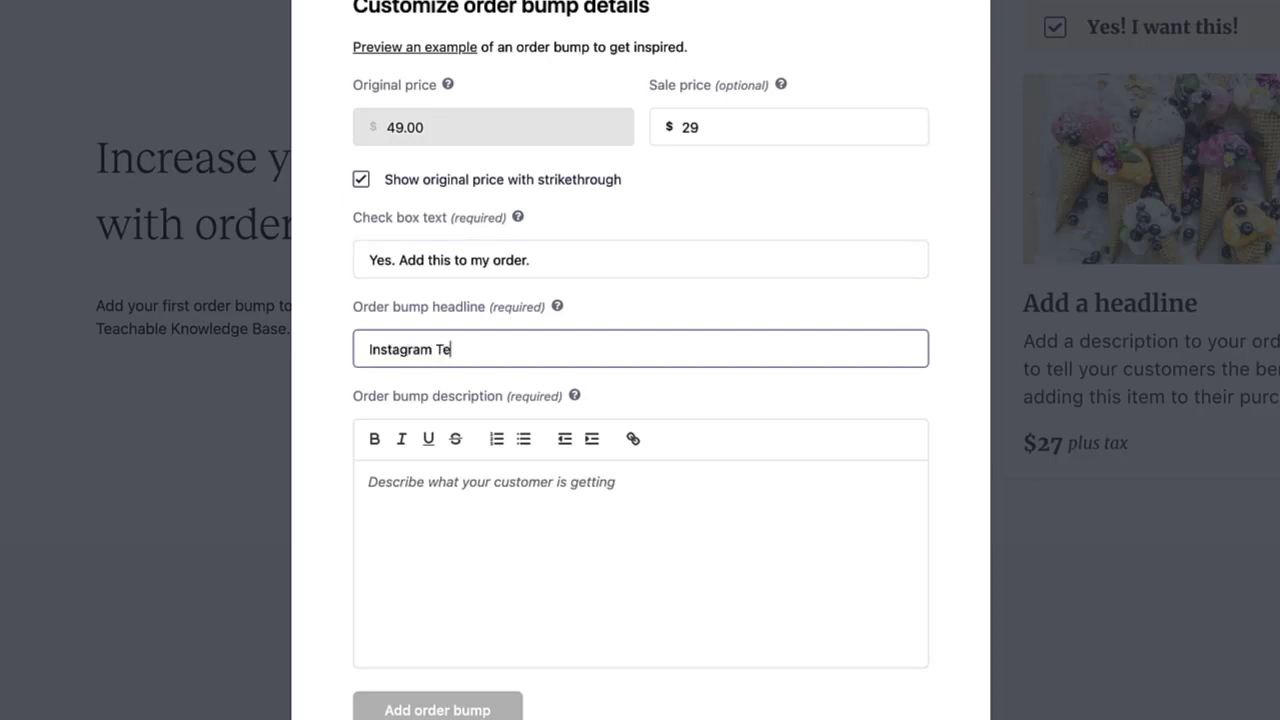
{"action": "type", "text": "mplates"}
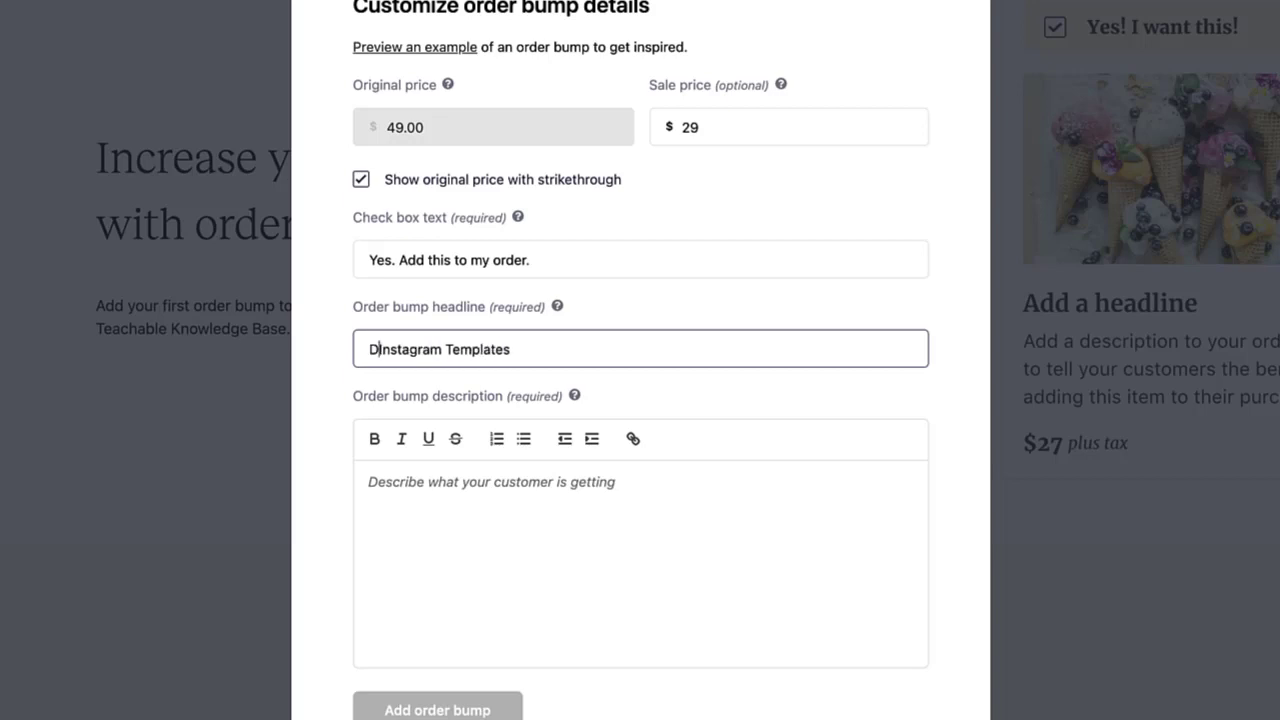
Add the 'DFY Instagram Templates' headline and a description of the Instagram templates.
{"action": "type", "text": "DFY"}
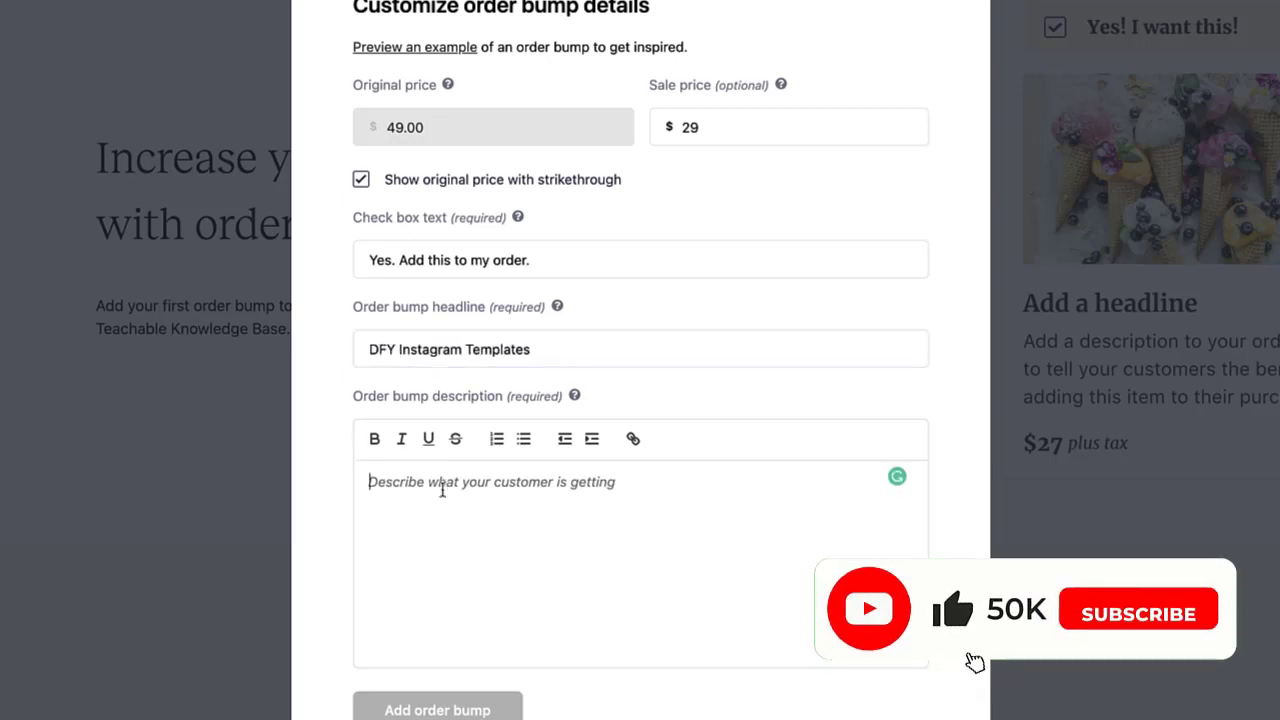
{"action": "type", "text": "These are 60"}
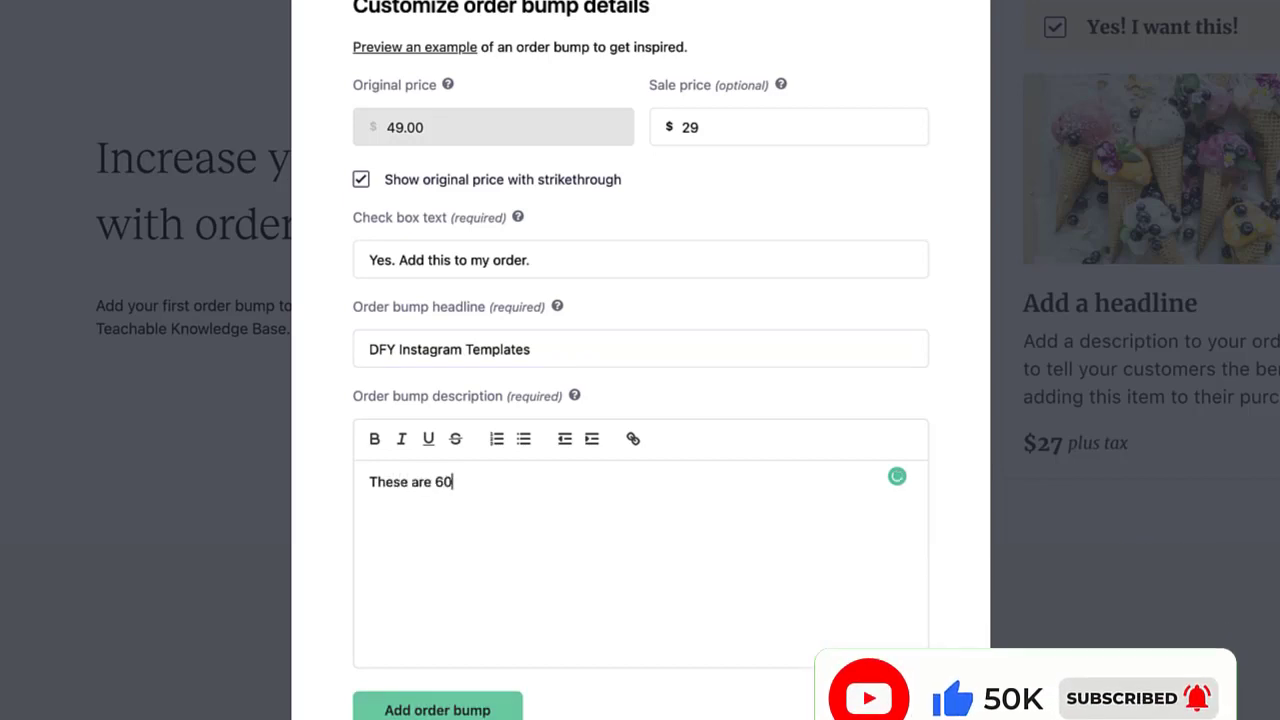
{"action": "type", "text": "Insta"}
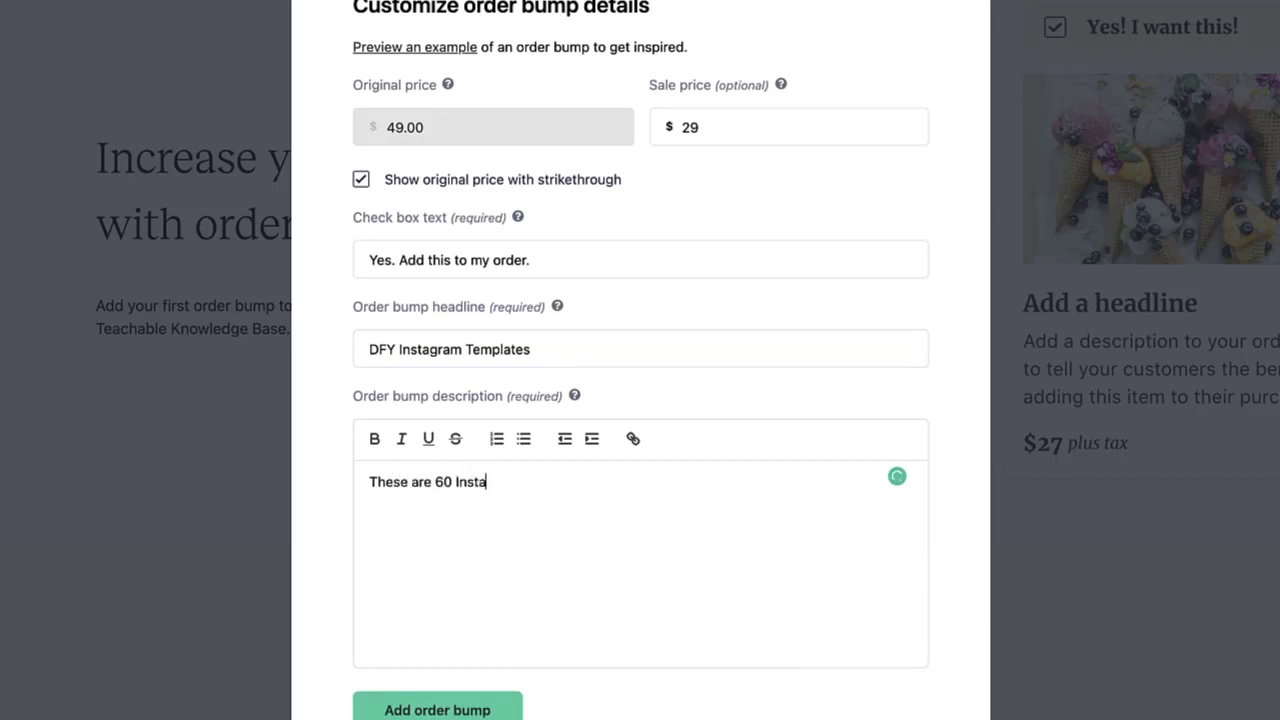
{"action": "type", "text": "gram template"}
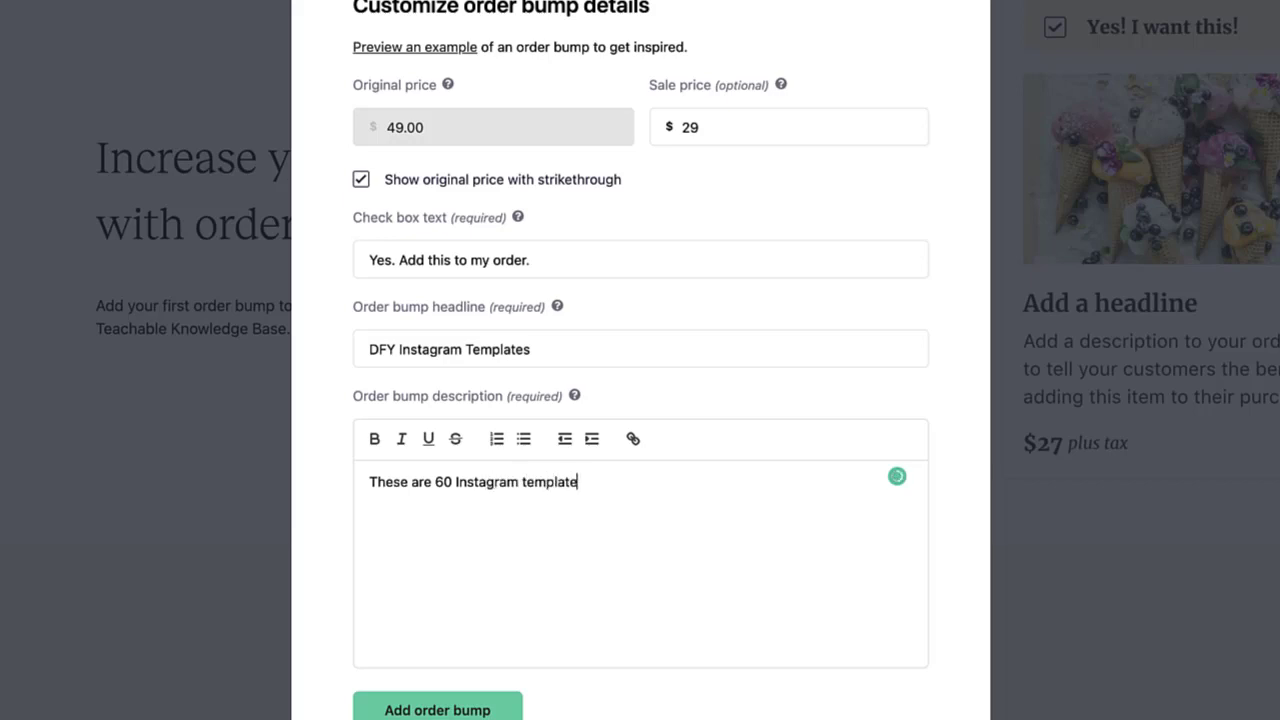
{"action": "type", "text": "s."}
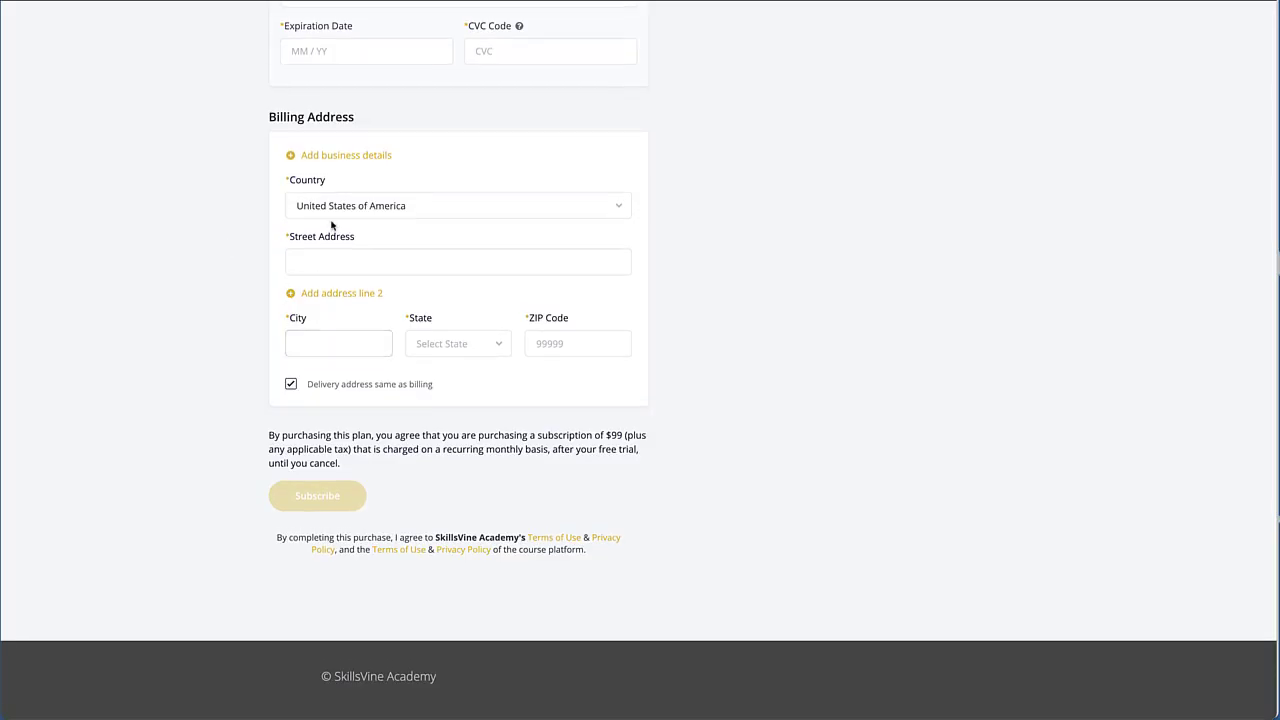
{"action": "mouse_move", "coordinate": [520, 350]}
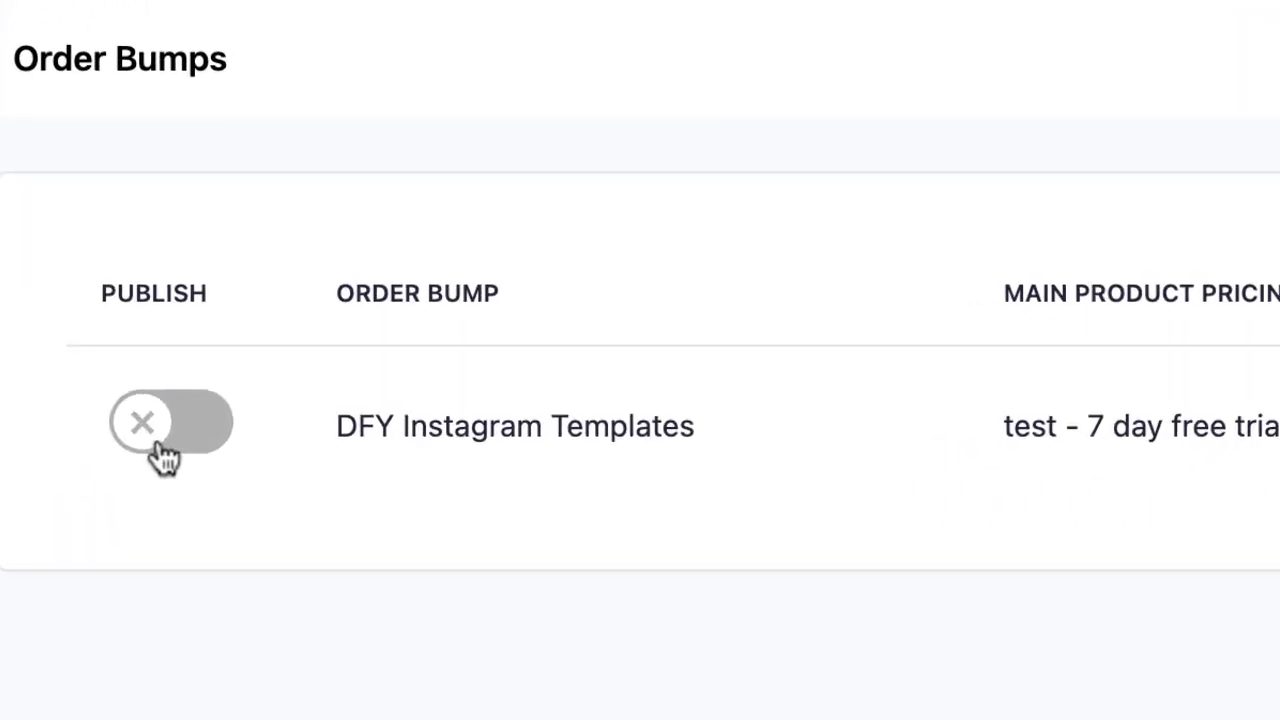
Switch on publishing for the DFY Instagram Templates order bump.
{"action": "left_click", "coordinate": [168, 420]}
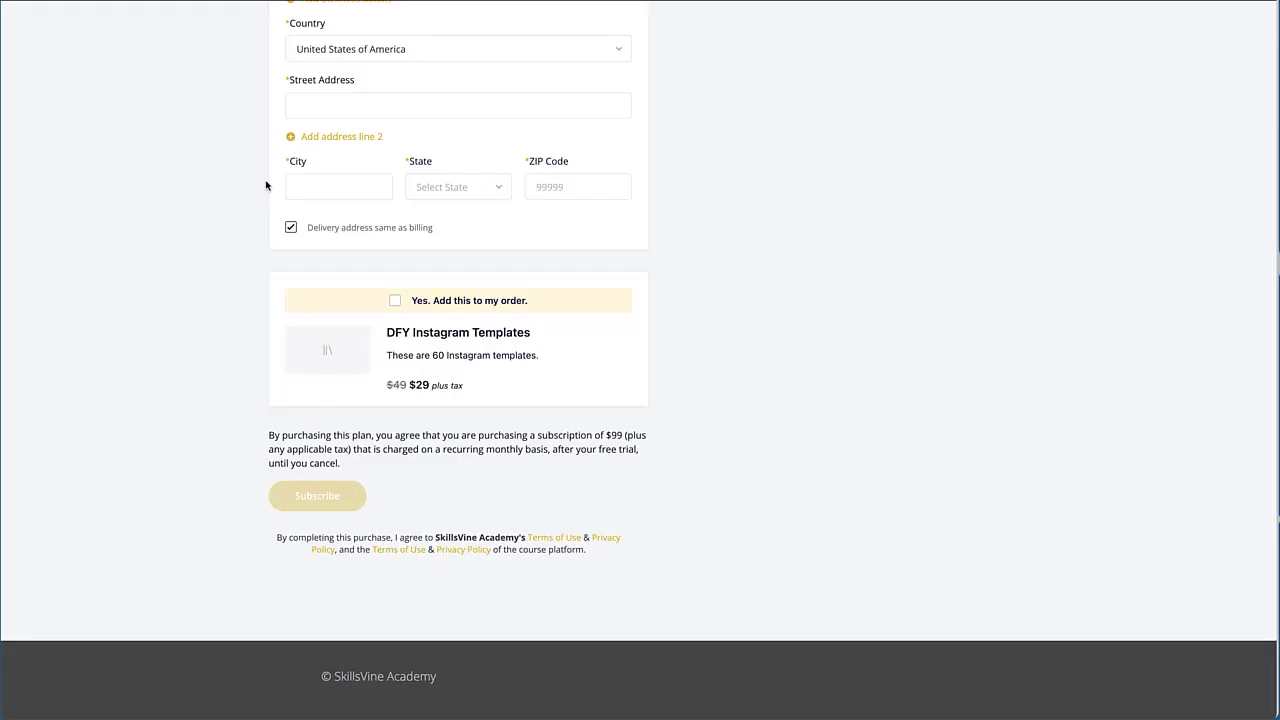
Tick 'Yes. Add this to my order.' on the $29 templates bump at checkout.
{"action": "scroll", "scroll_direction": "down", "scroll_amount": 3}
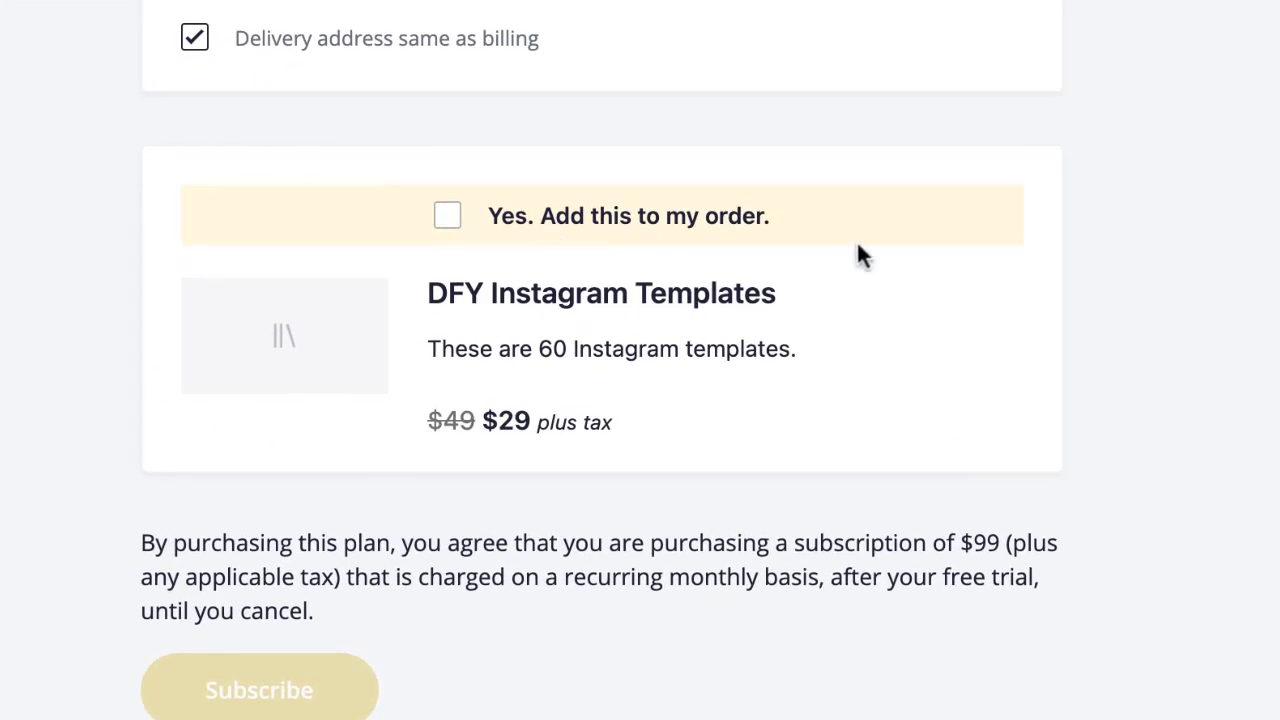
{"action": "mouse_move", "coordinate": [470, 338]}
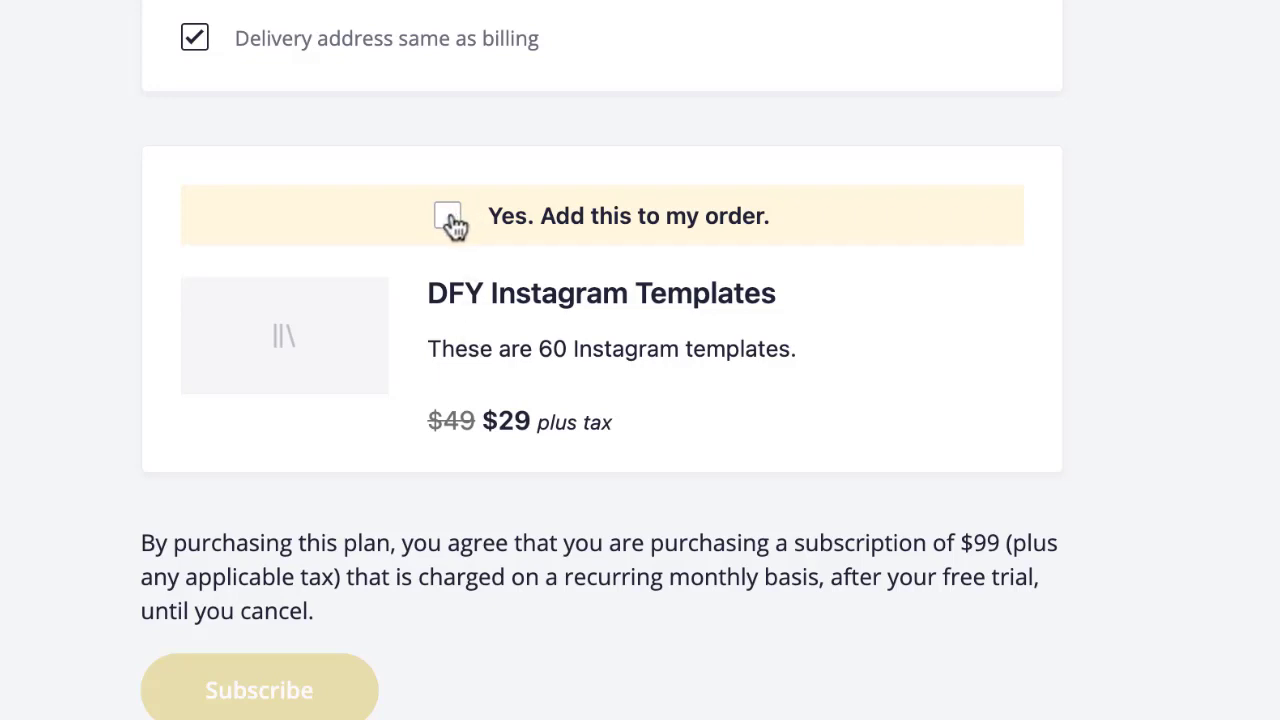
{"action": "left_click", "coordinate": [448, 216]}
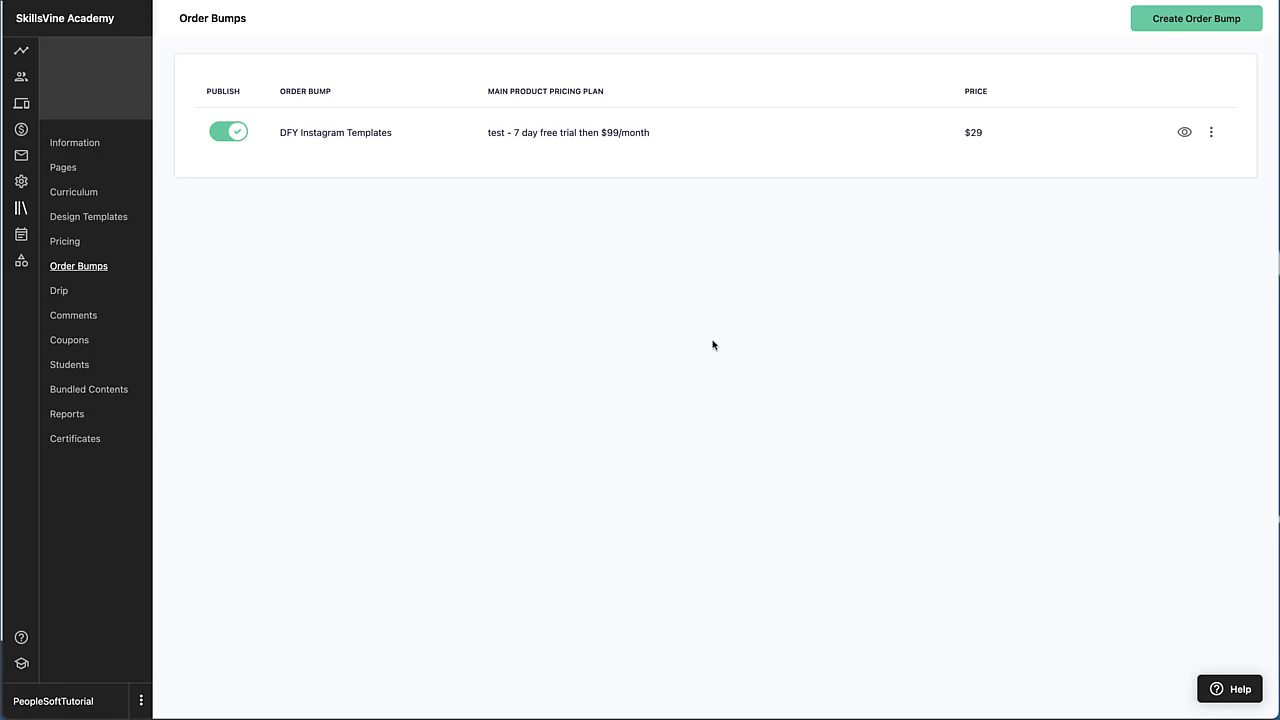
{"action": "mouse_move", "coordinate": [712, 292]}
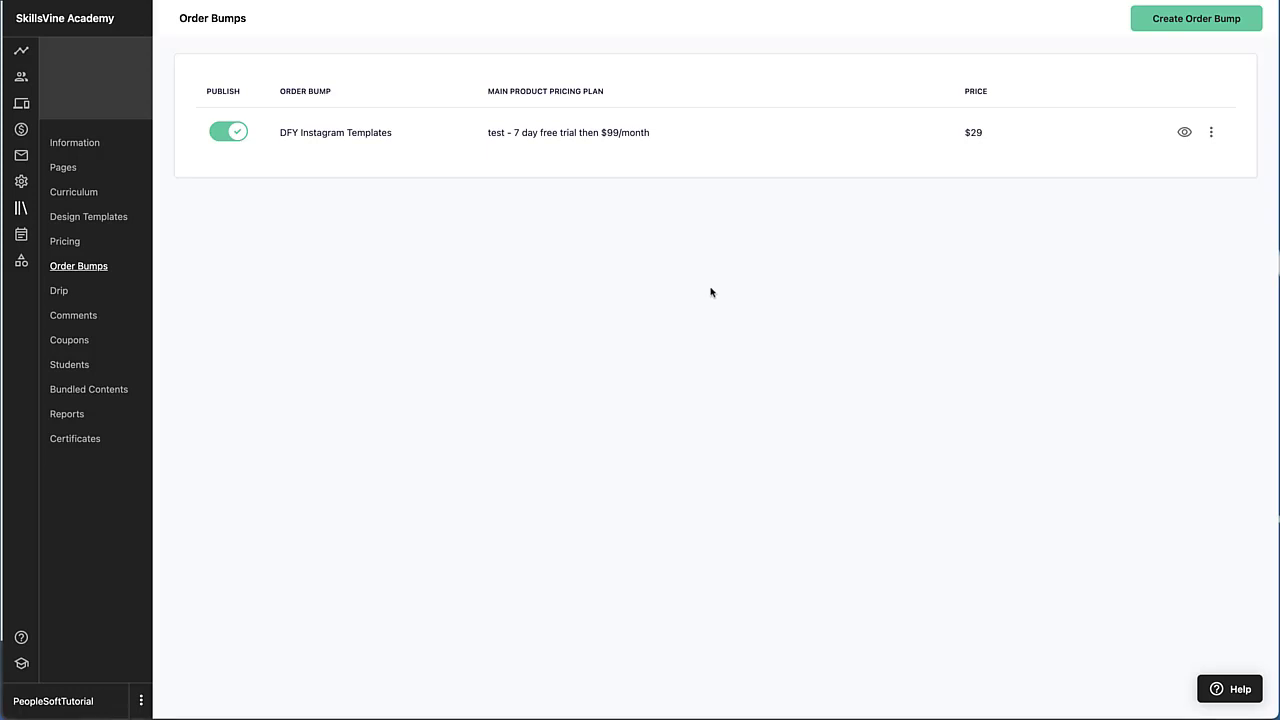
{"action": "mouse_move", "coordinate": [504, 274]}
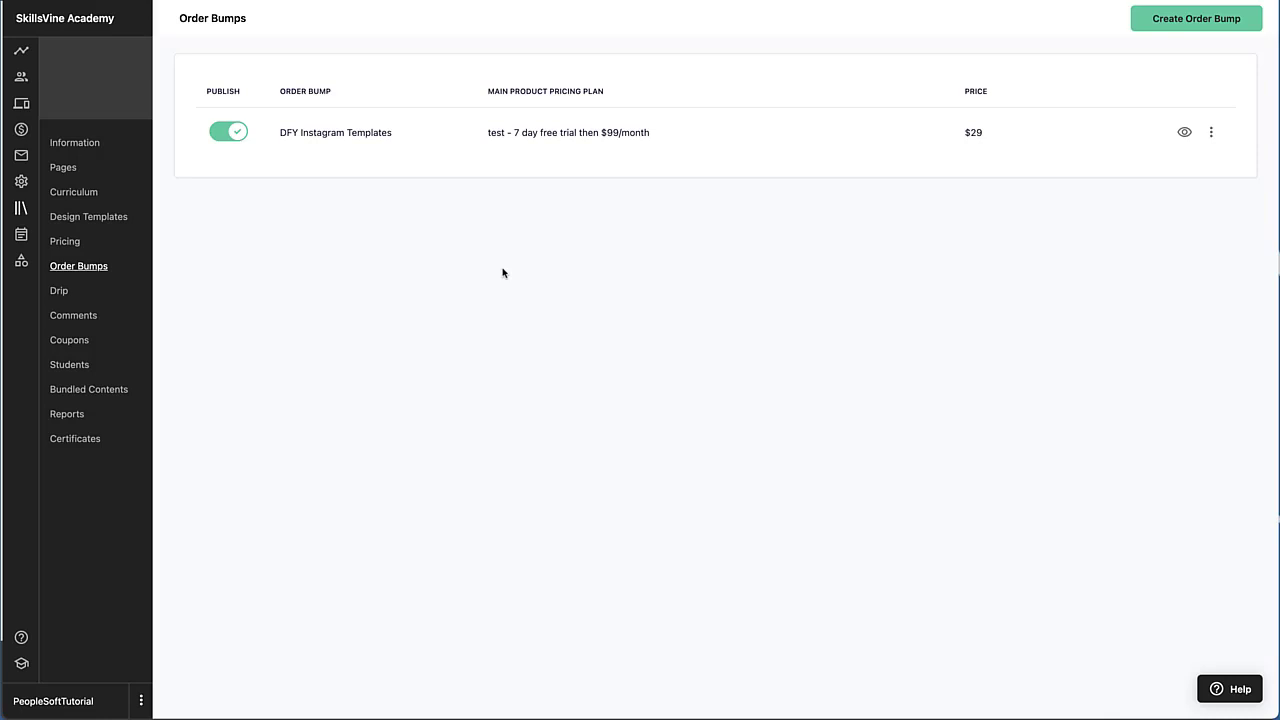
{"action": "mouse_move", "coordinate": [348, 196]}
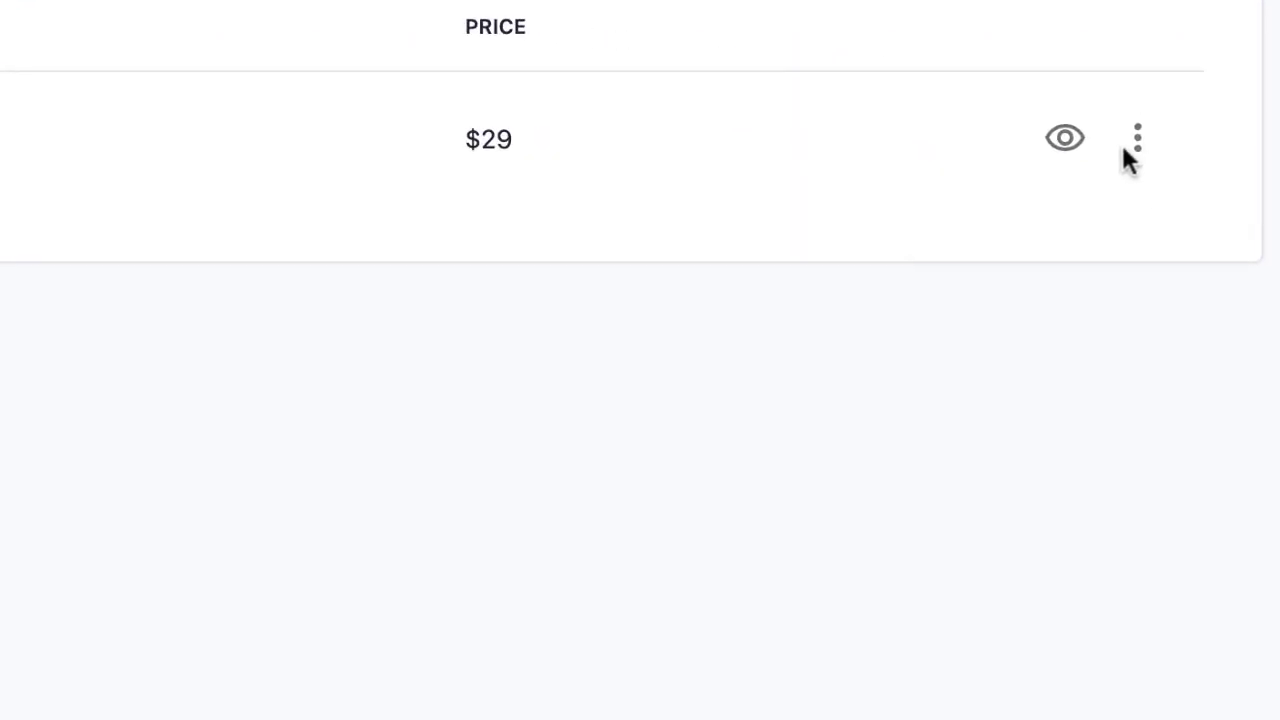
Switch off publishing for the DFY Instagram Templates order bump.
{"action": "left_click", "coordinate": [1136, 138]}
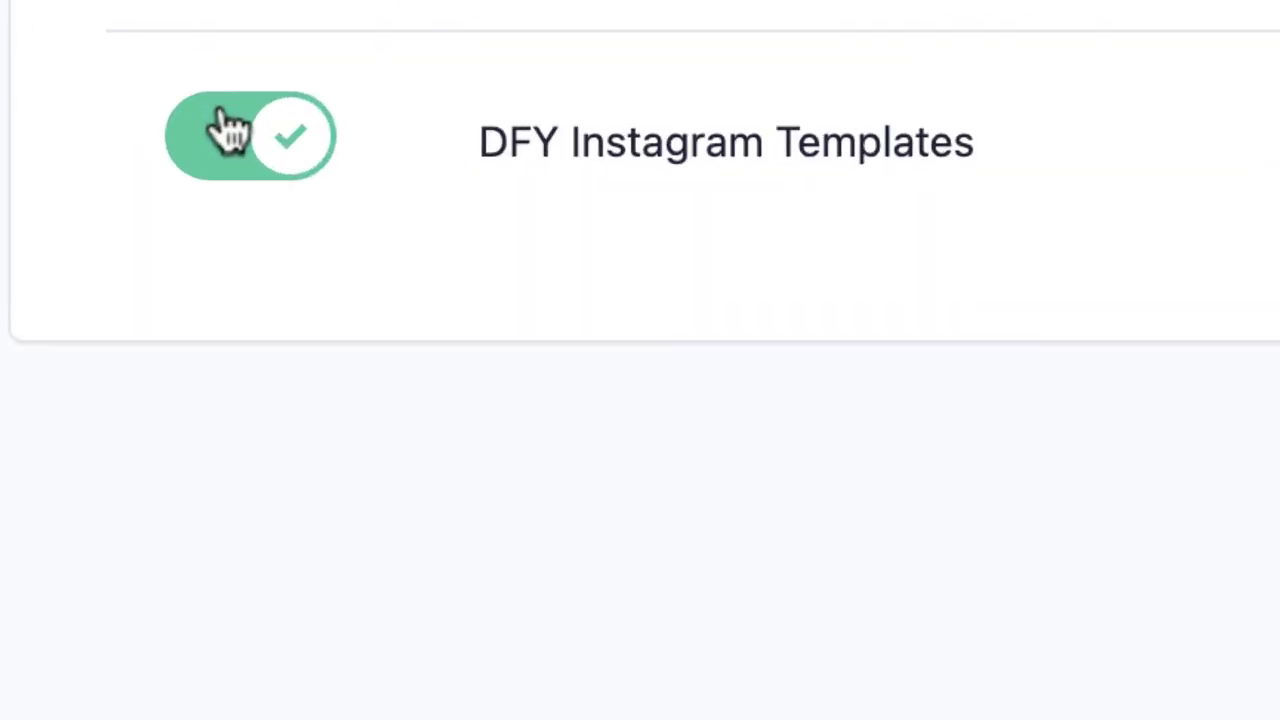
{"action": "left_click", "coordinate": [228, 132]}
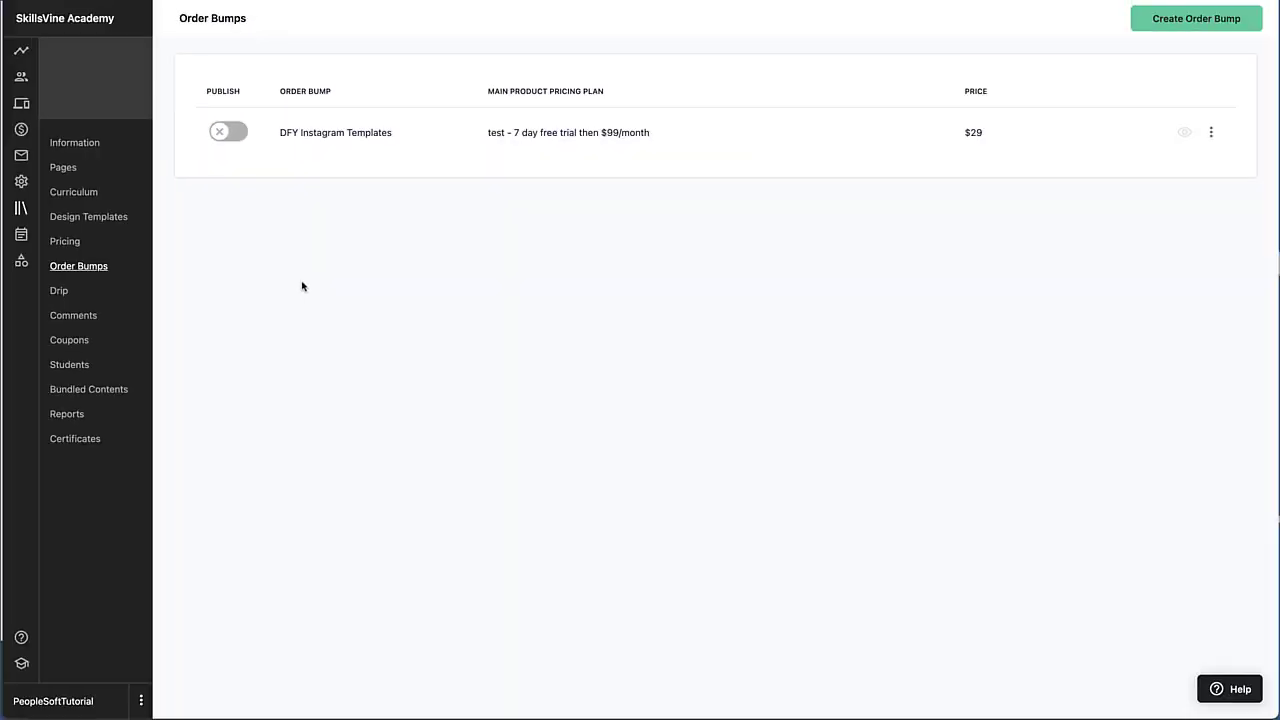